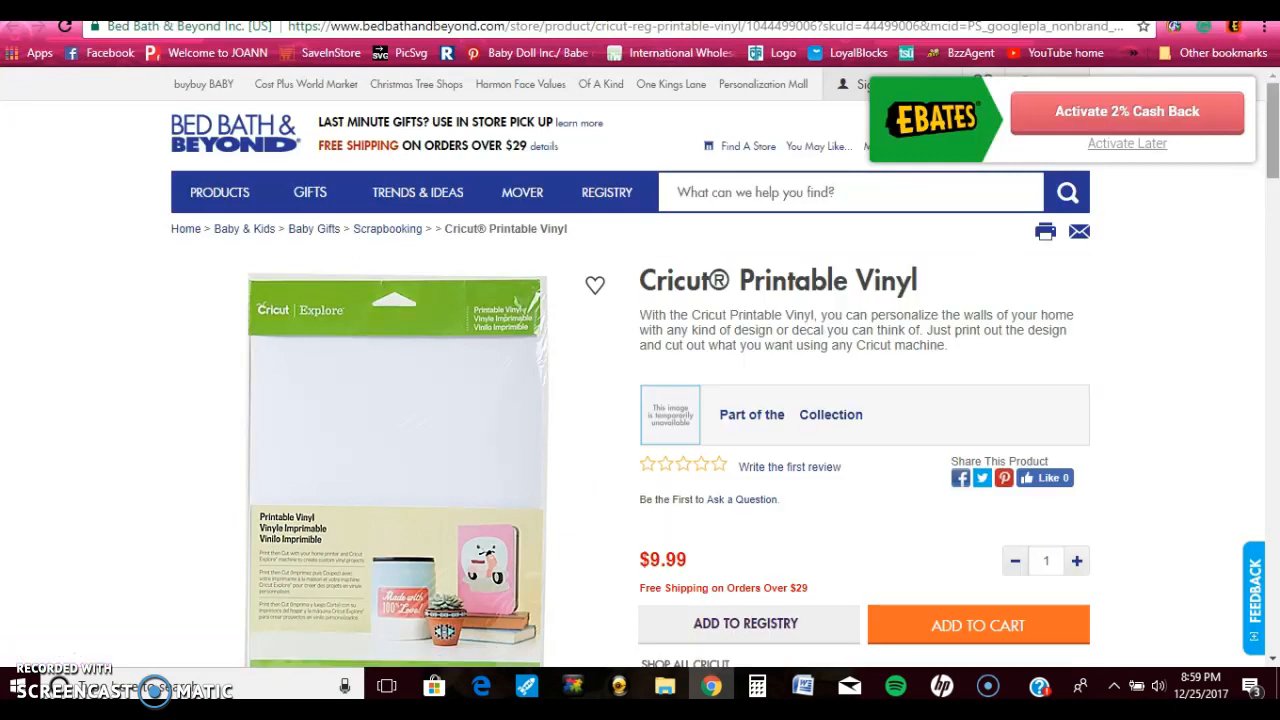
- Open the image upload page on a new untitled canvas
scroll(down, 3)
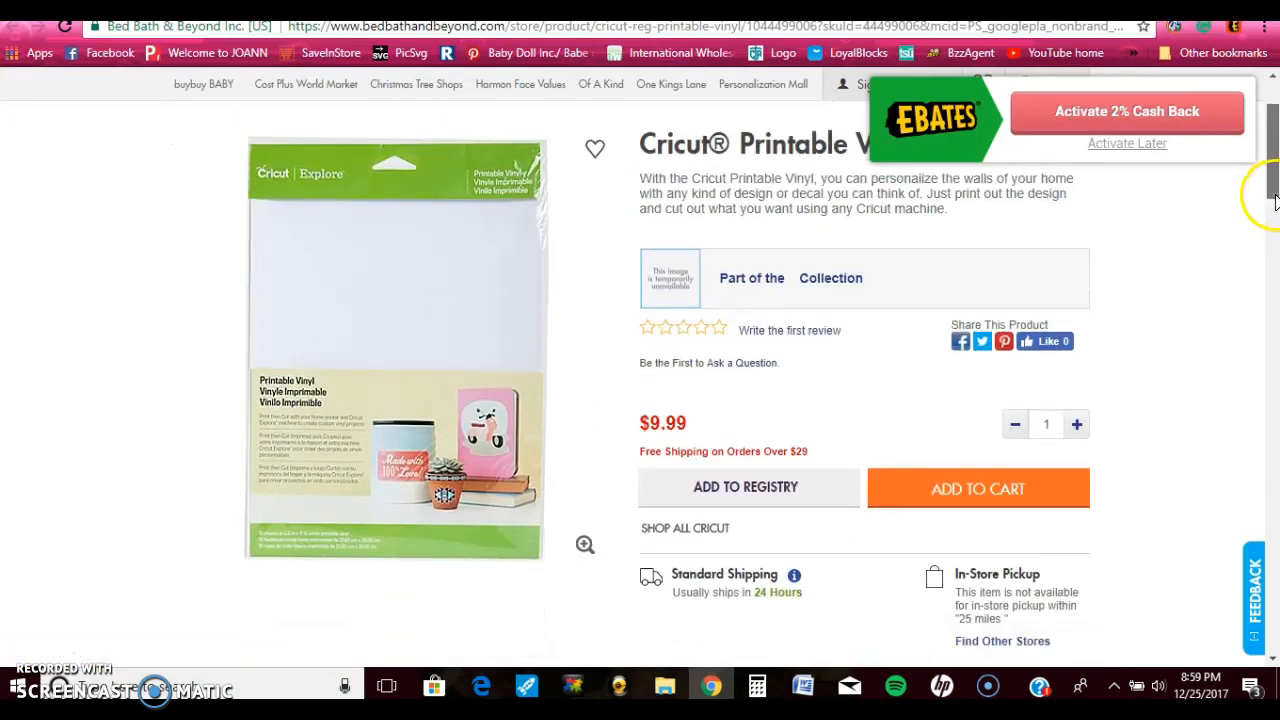
scroll(down, 3)
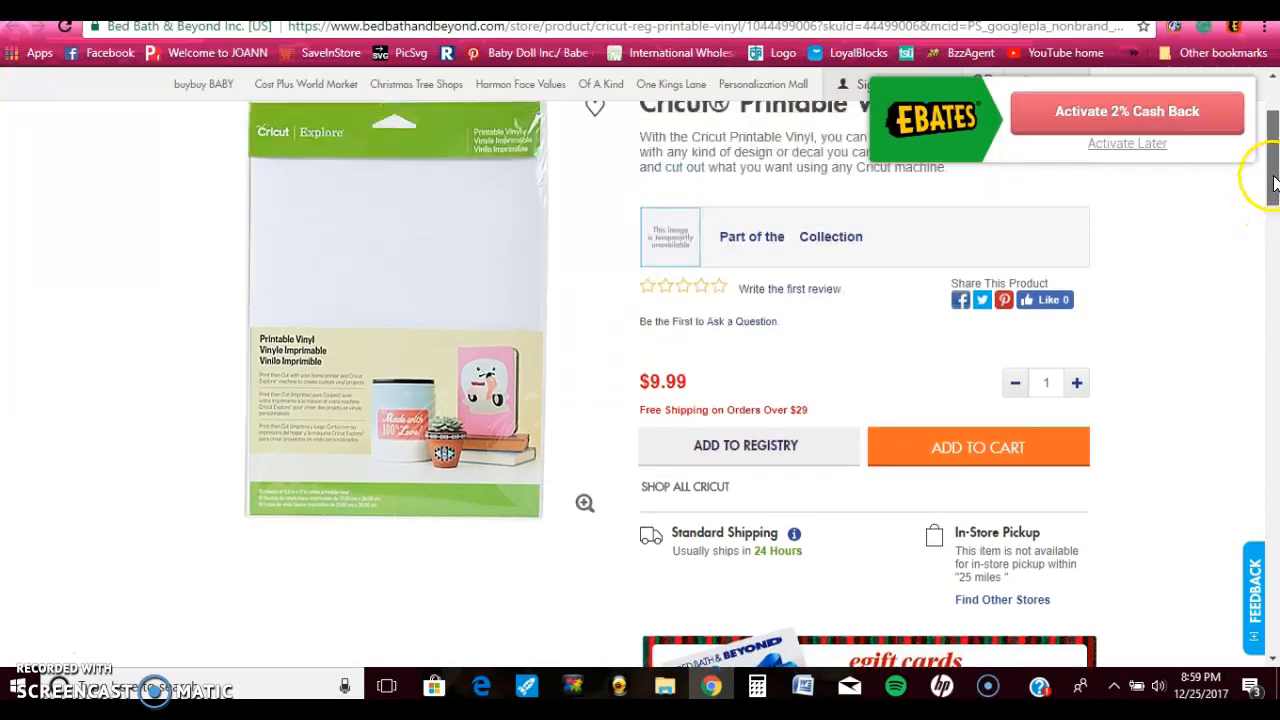
scroll(up, 3)
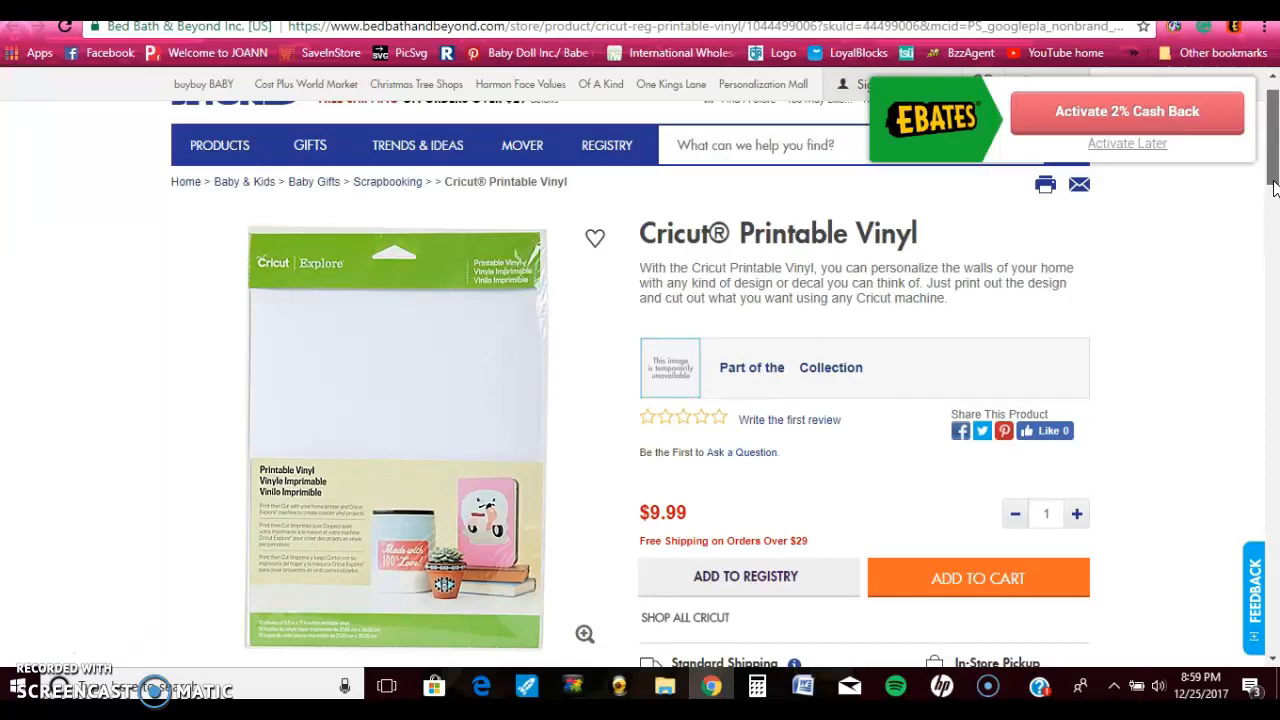
mouse_move(513, 425)
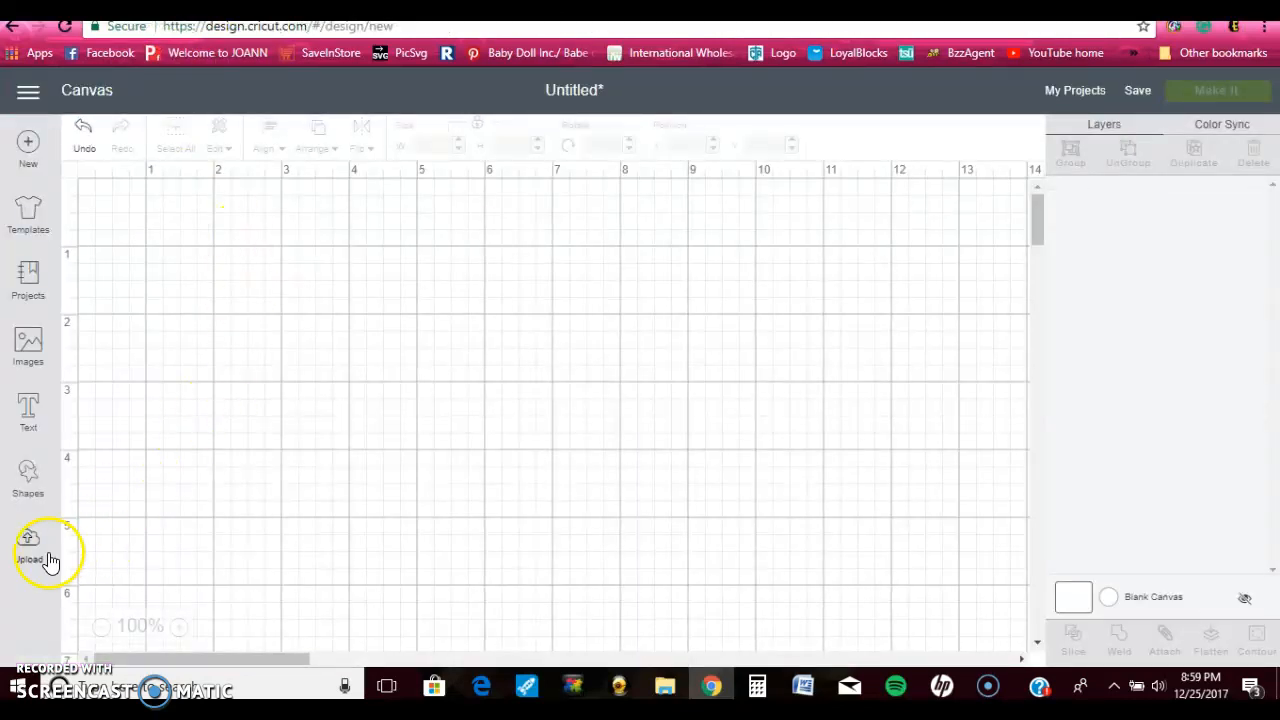
click(27, 545)
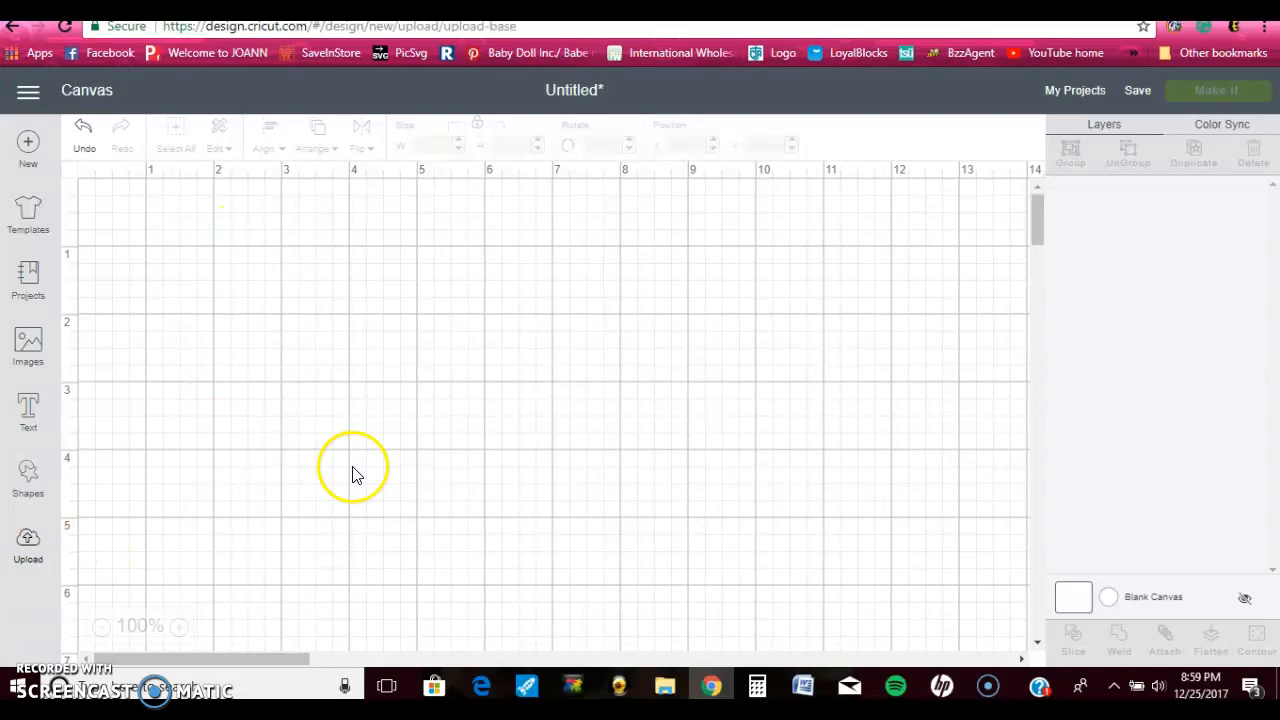
click(27, 540)
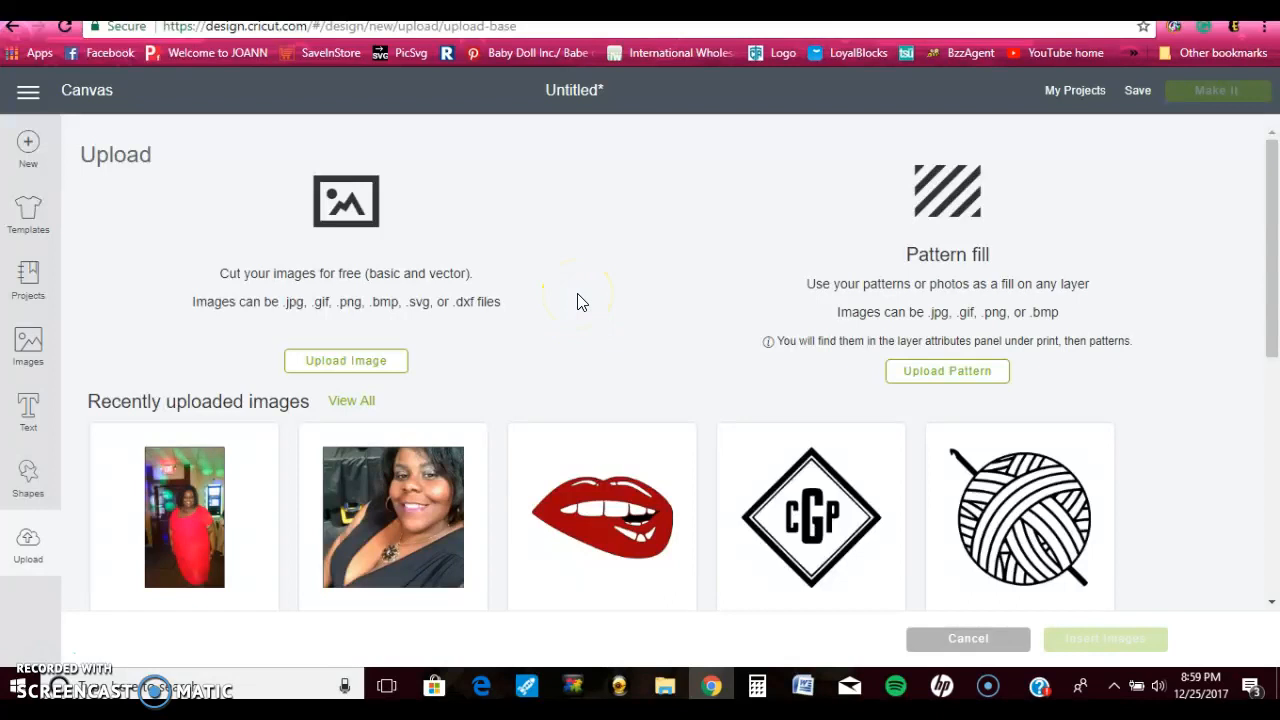
click(346, 360)
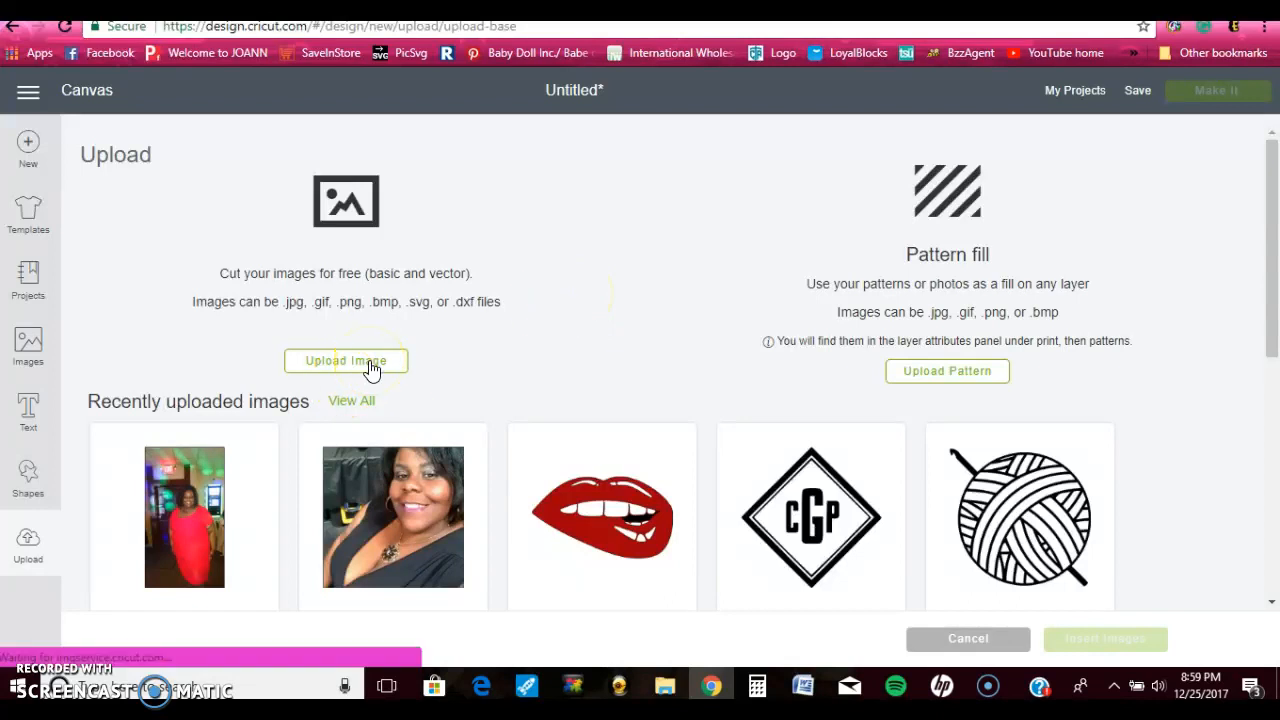
click(346, 360)
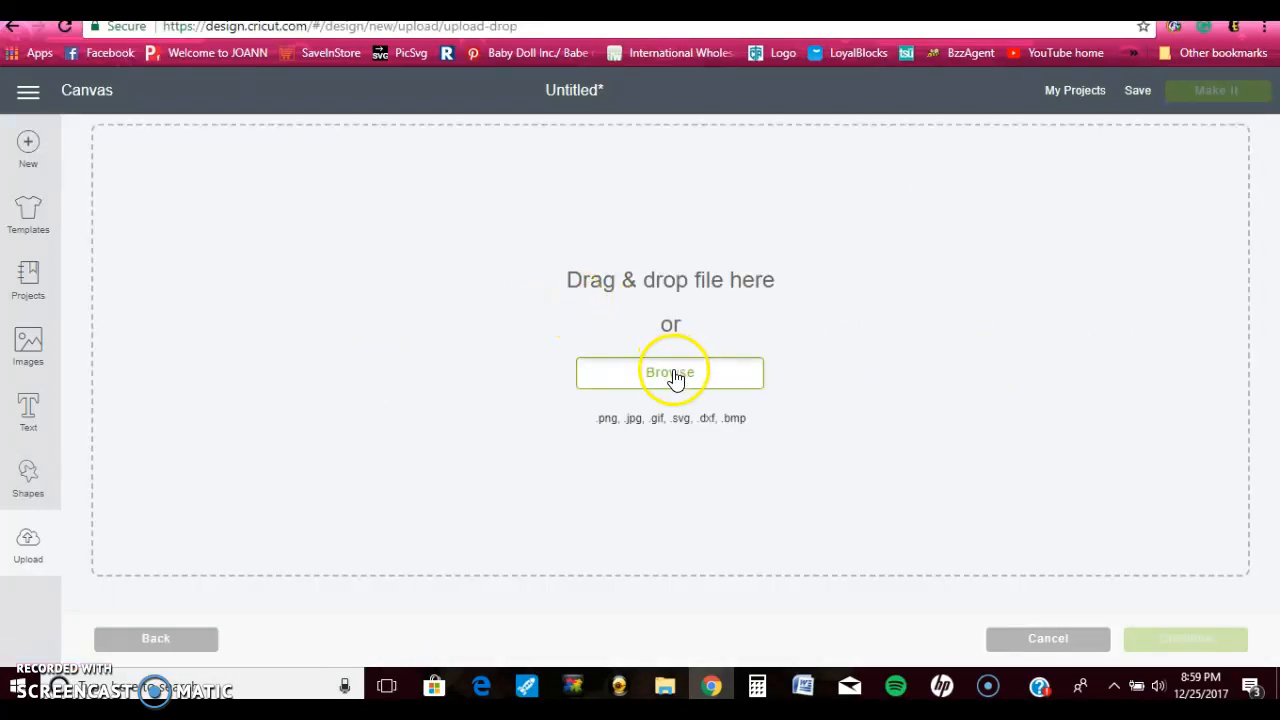
- Browse to Downloads and choose the photo of the woman in the pink top
click(669, 372)
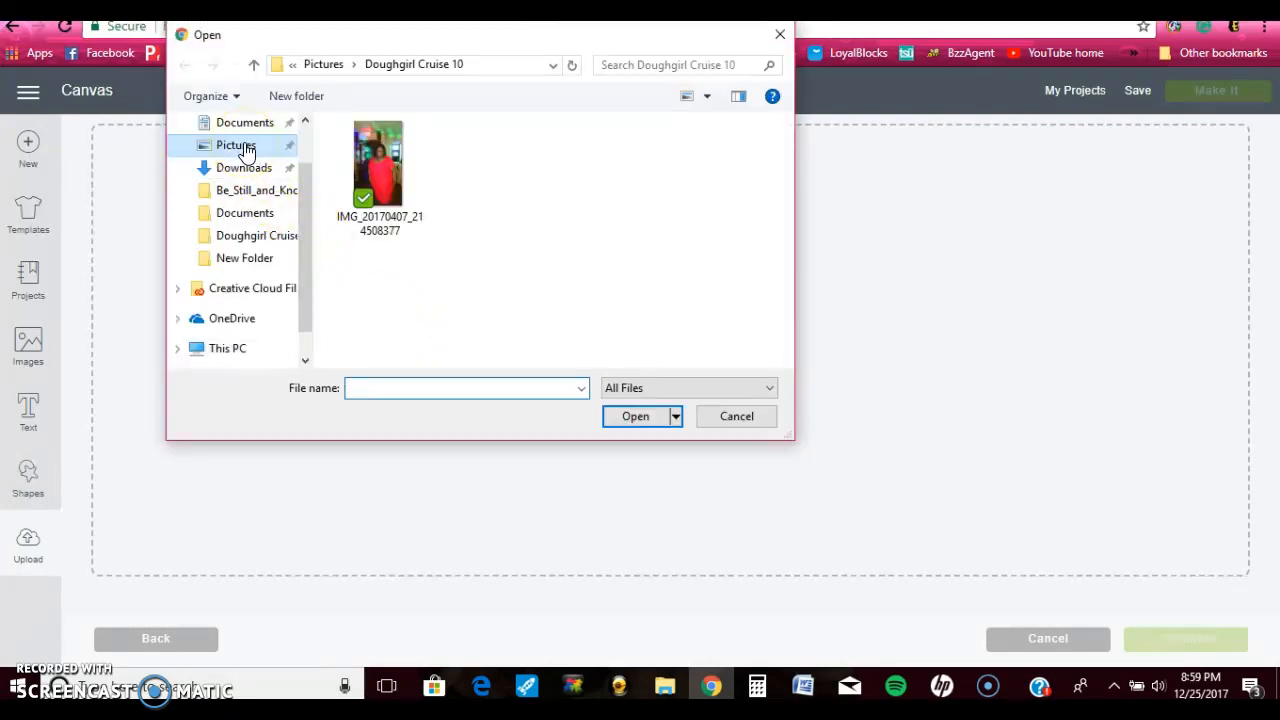
click(236, 145)
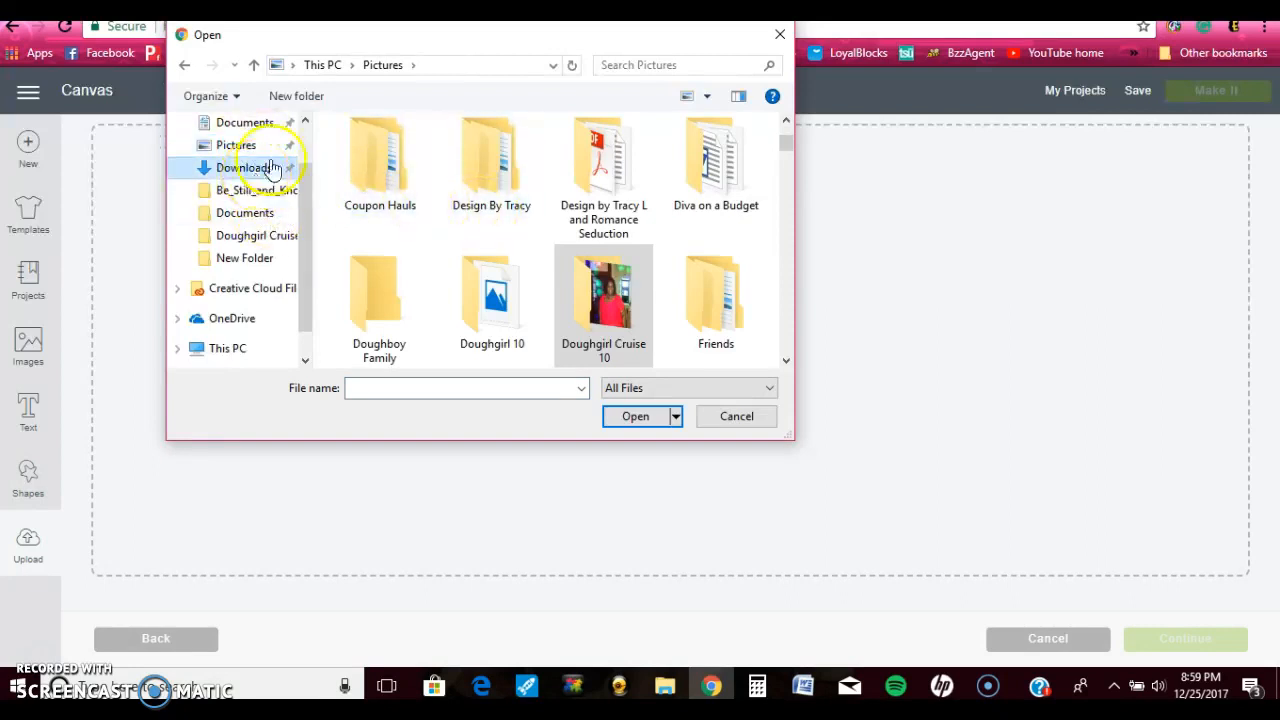
click(244, 167)
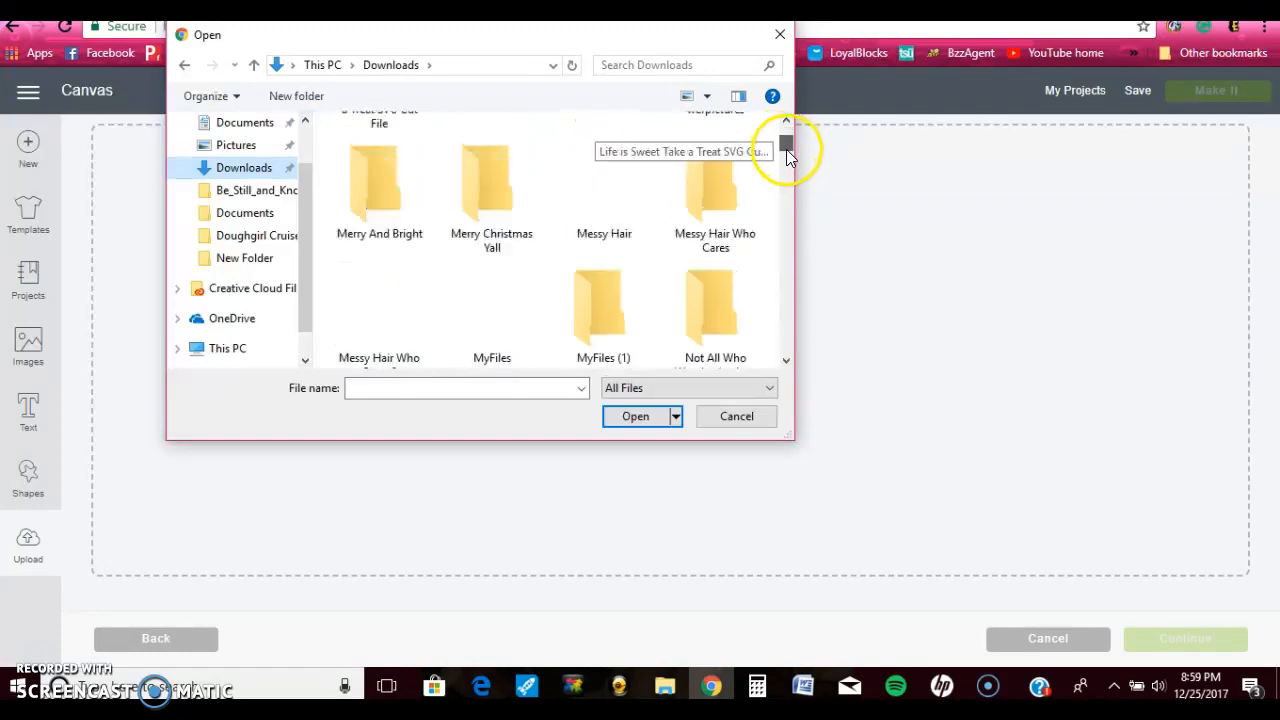
scroll(down, 3)
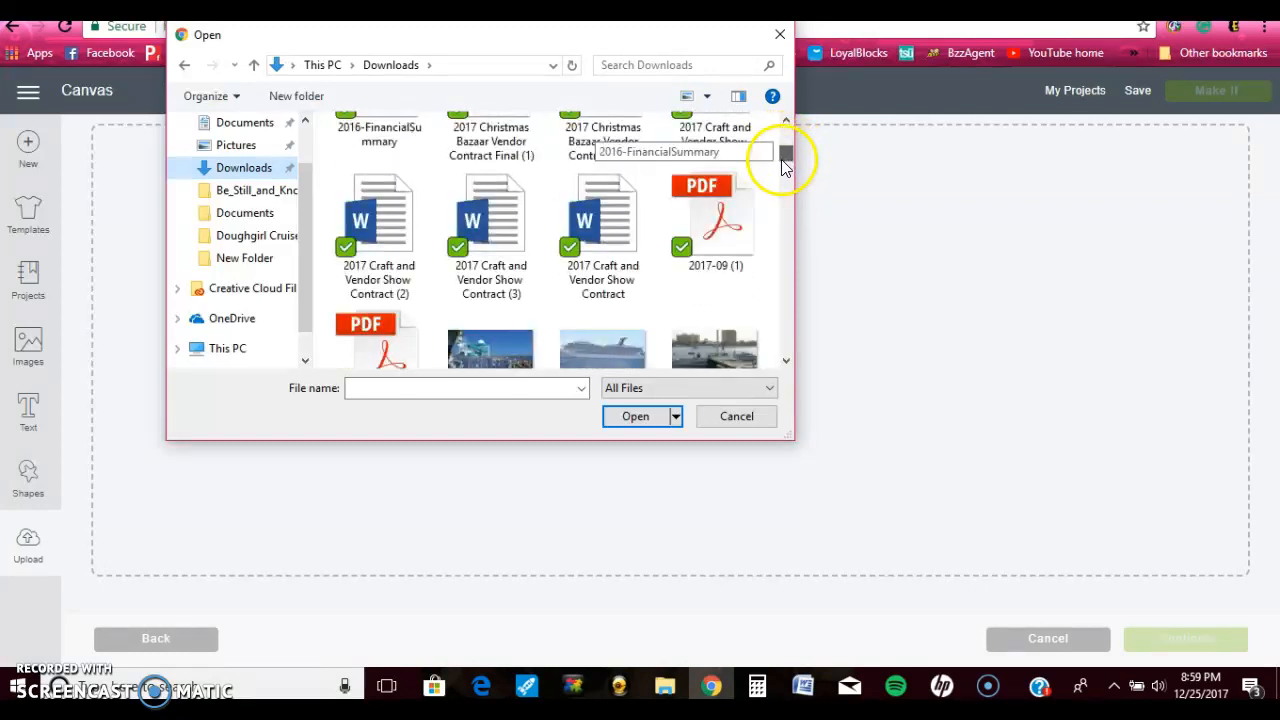
scroll(down, 3)
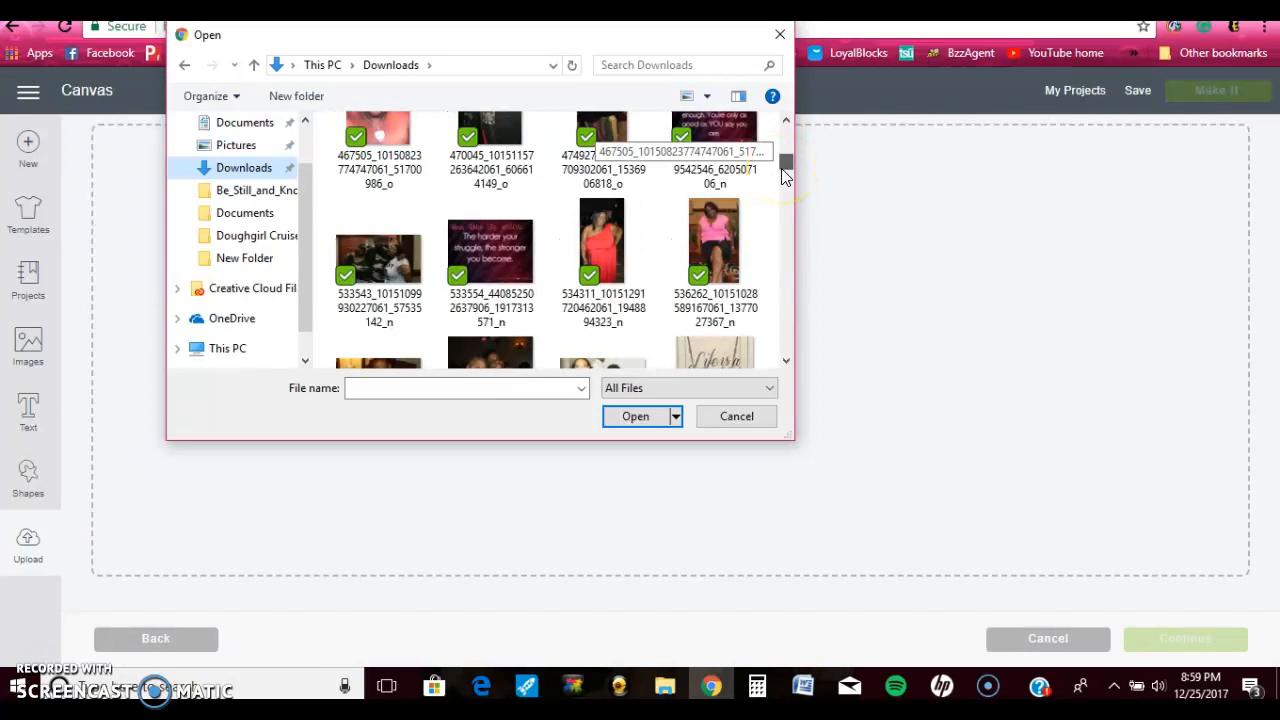
click(715, 240)
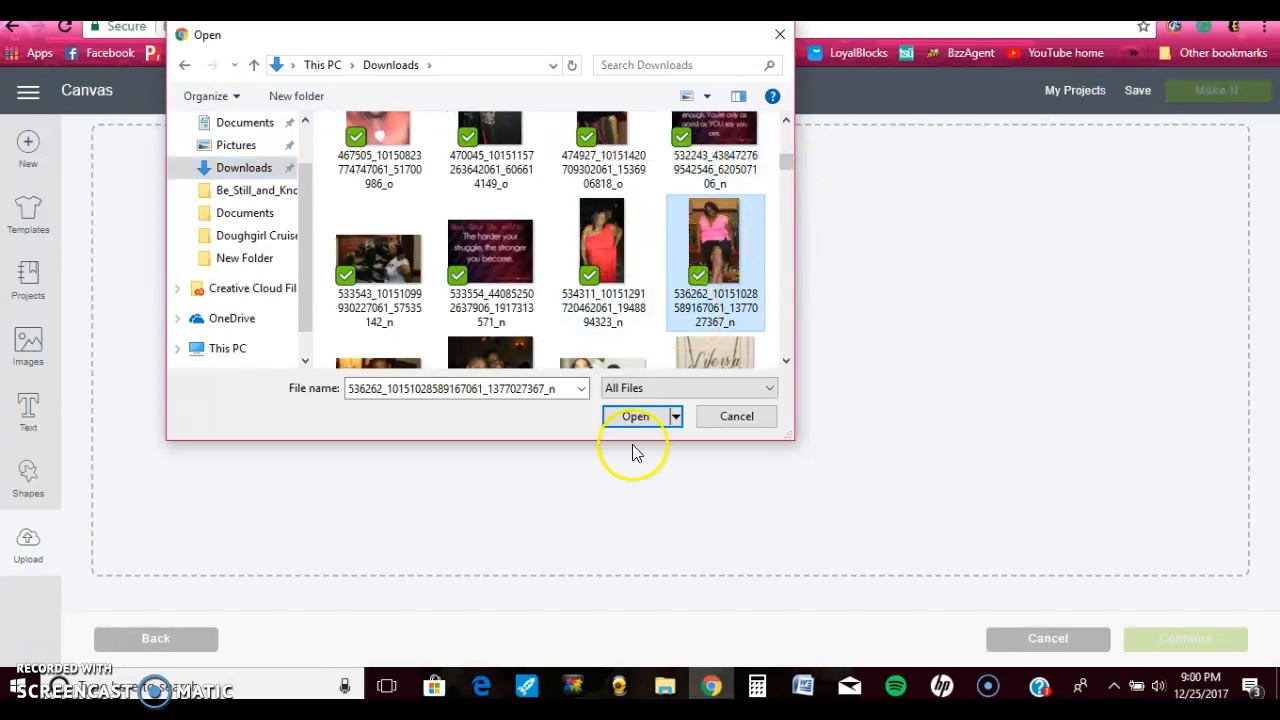
click(634, 416)
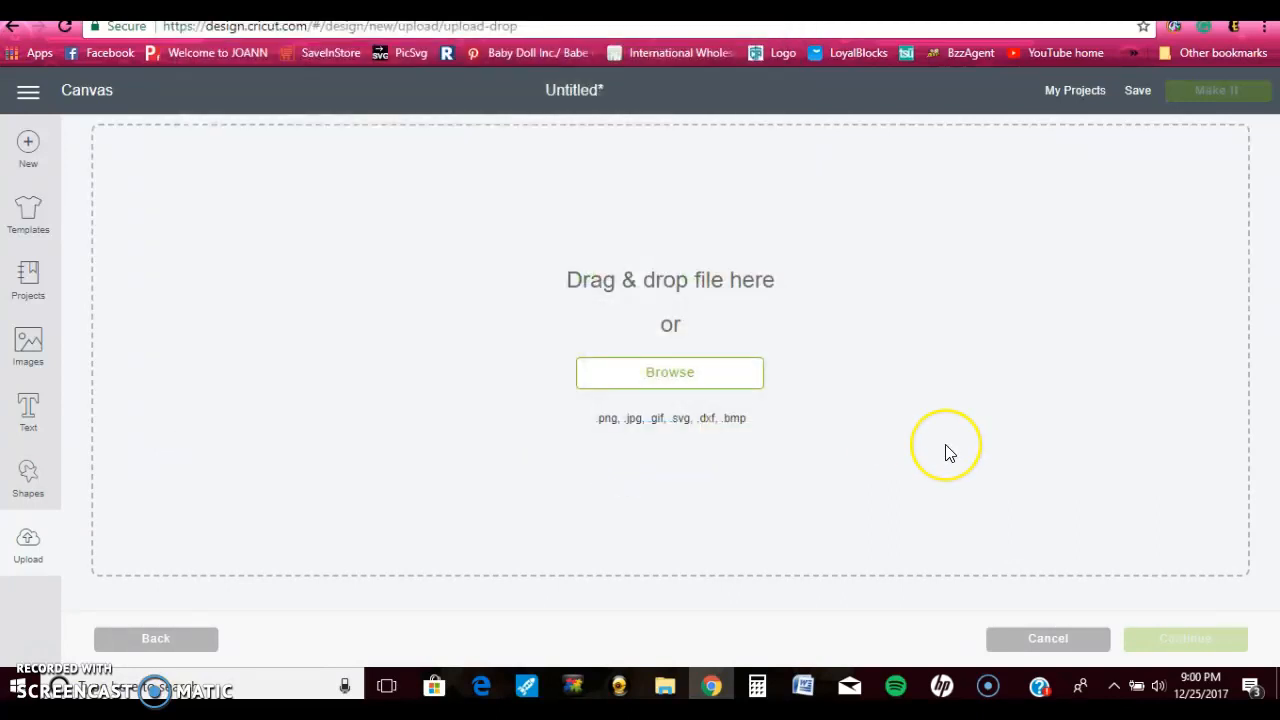
- Set the image type to Complex and continue to the Select & erase screen
click(669, 372)
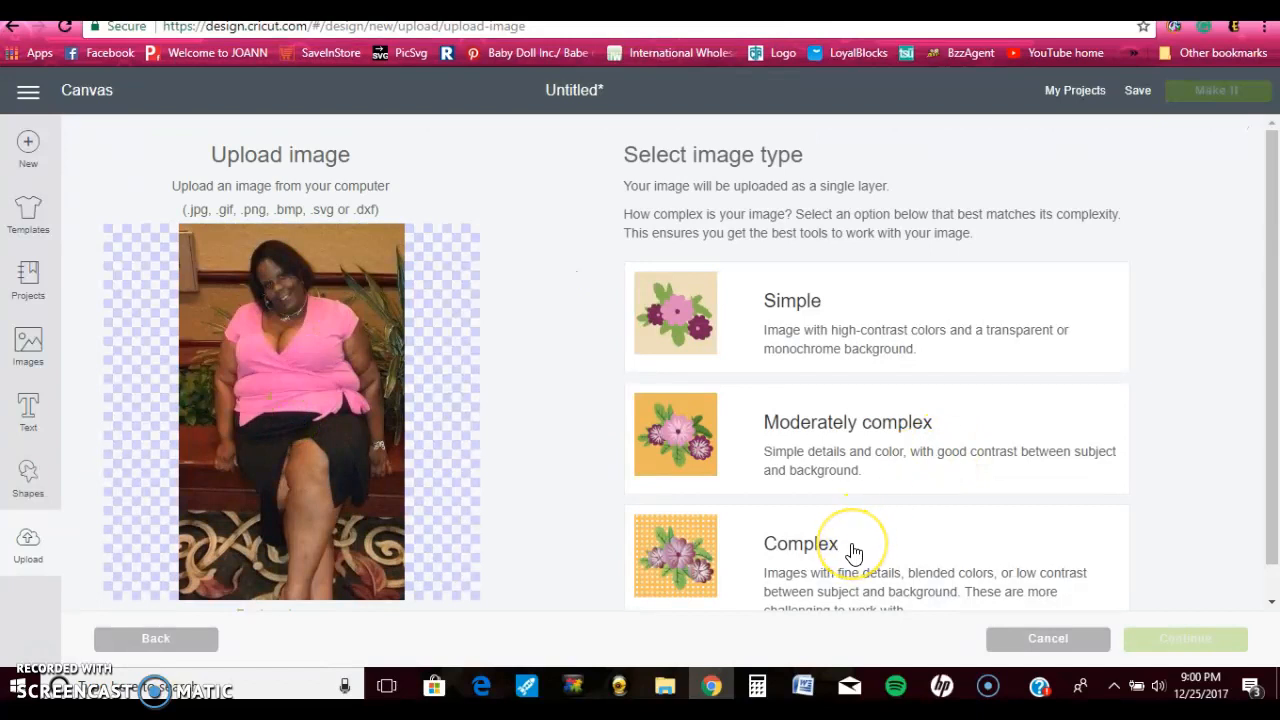
click(855, 550)
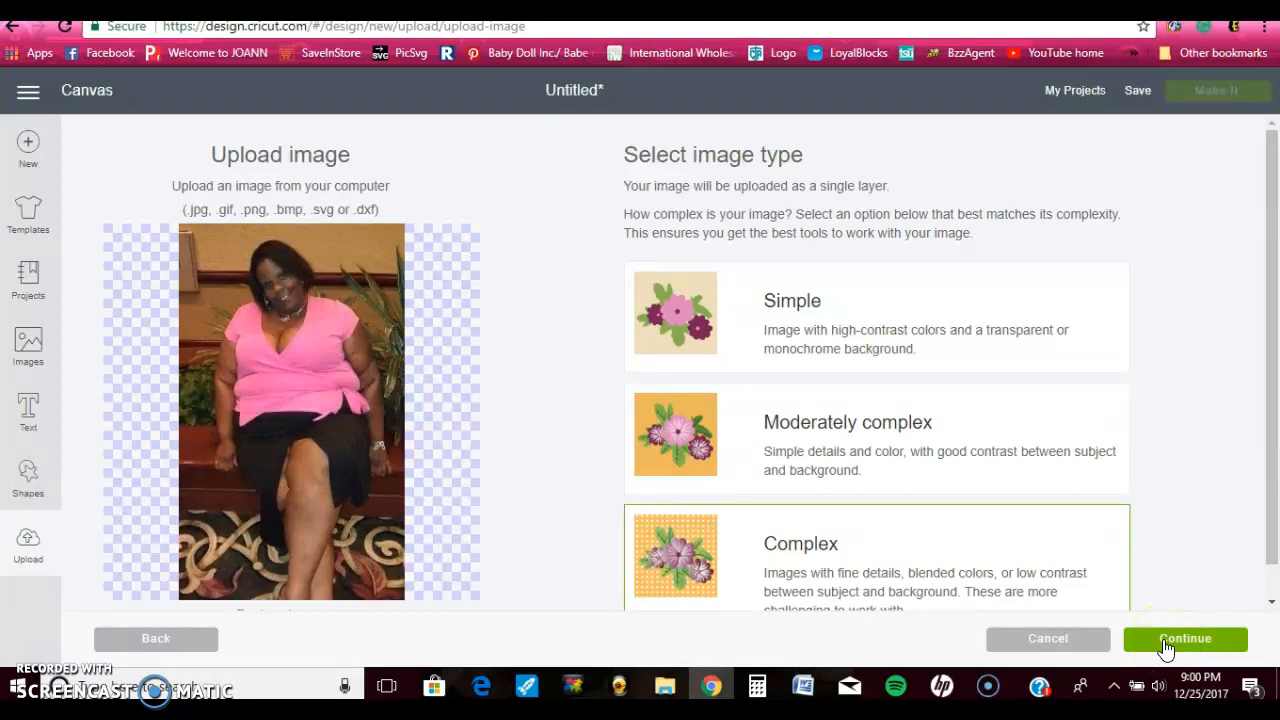
click(1185, 638)
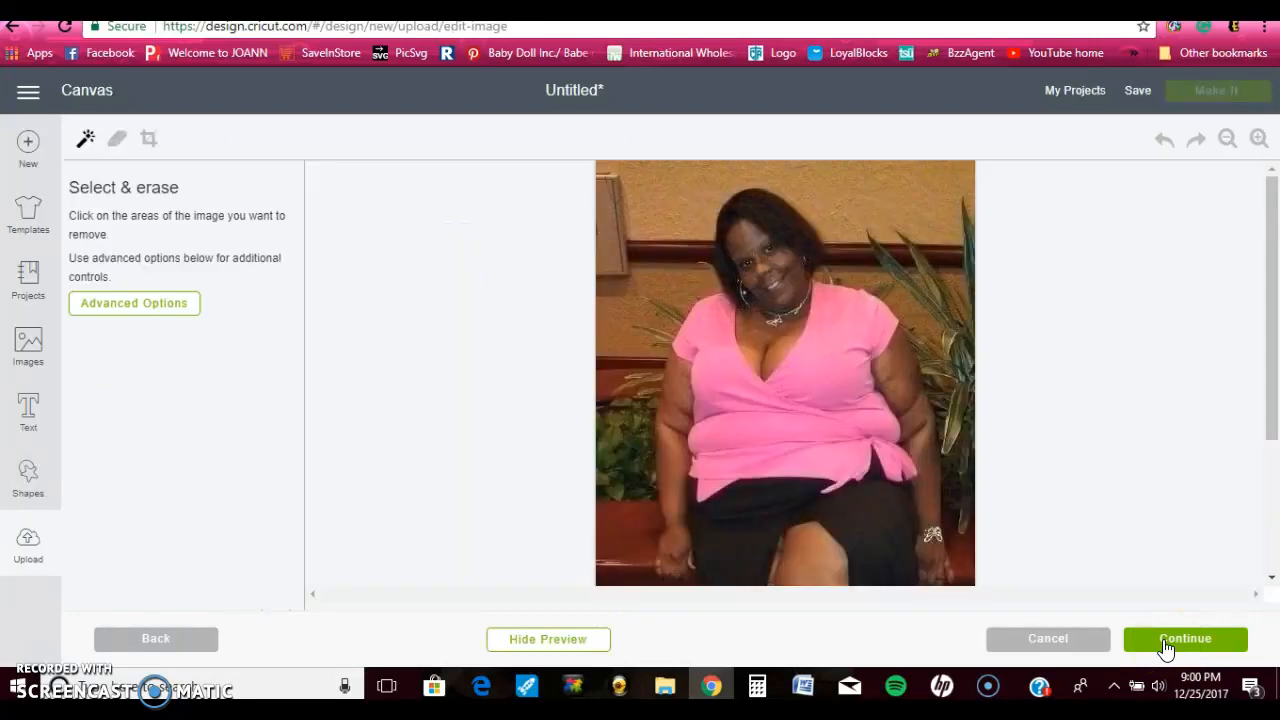
mouse_move(966, 452)
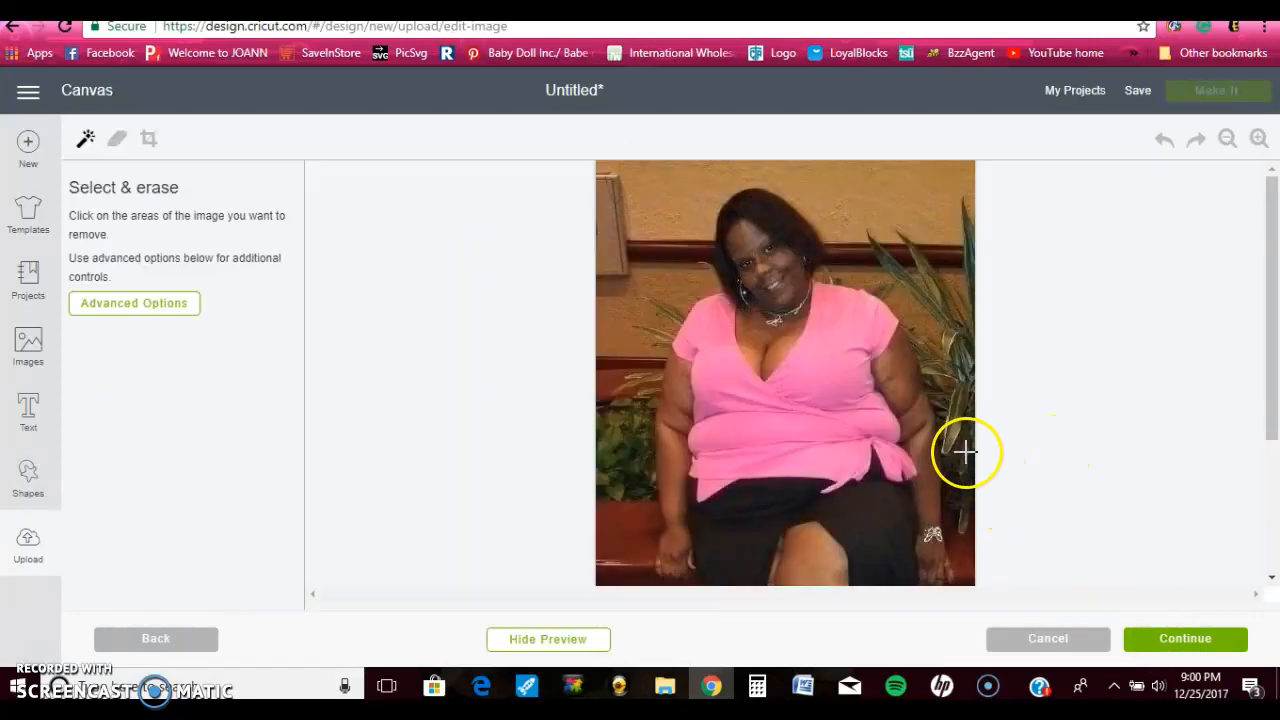
mouse_move(605, 412)
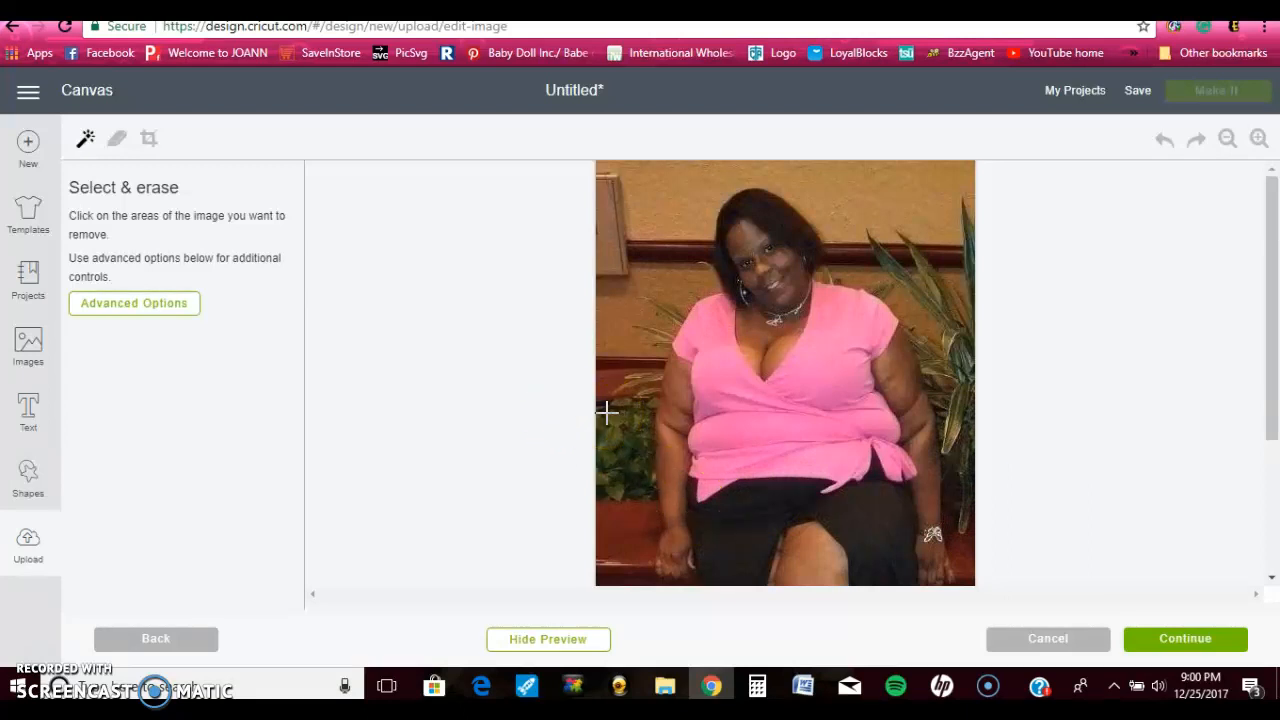
mouse_move(1113, 585)
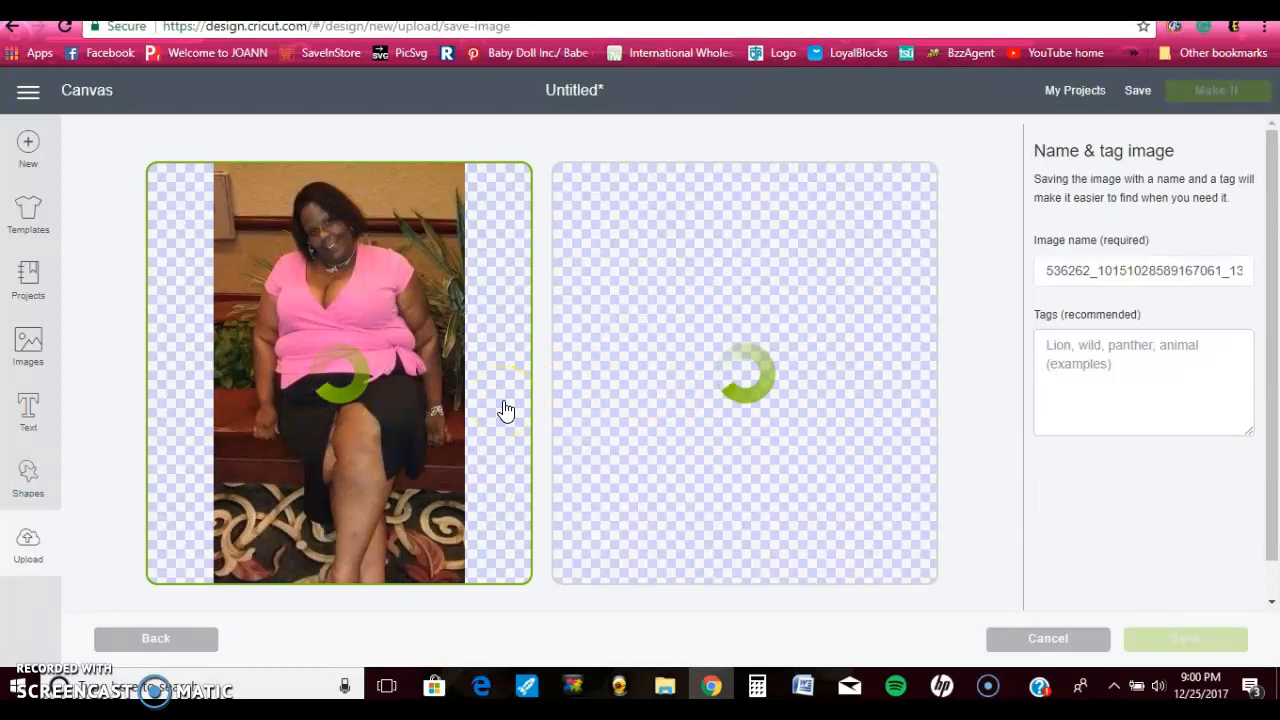
mouse_move(775, 392)
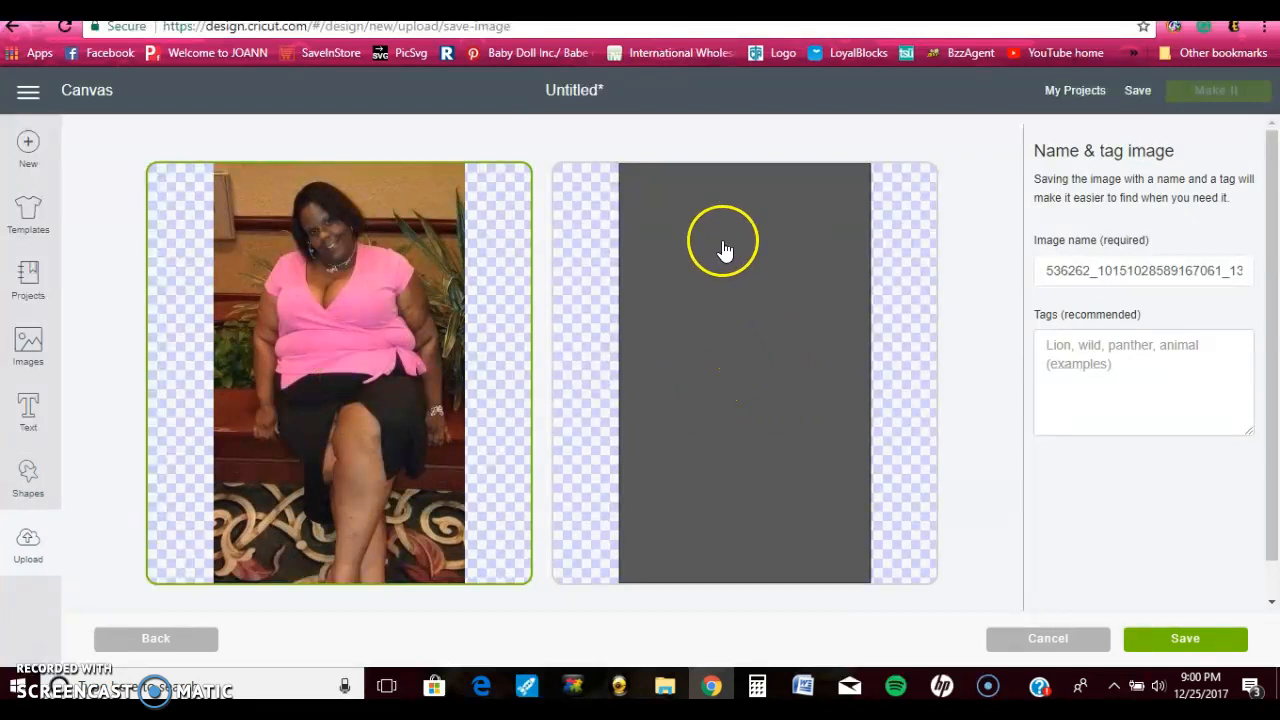
mouse_move(683, 351)
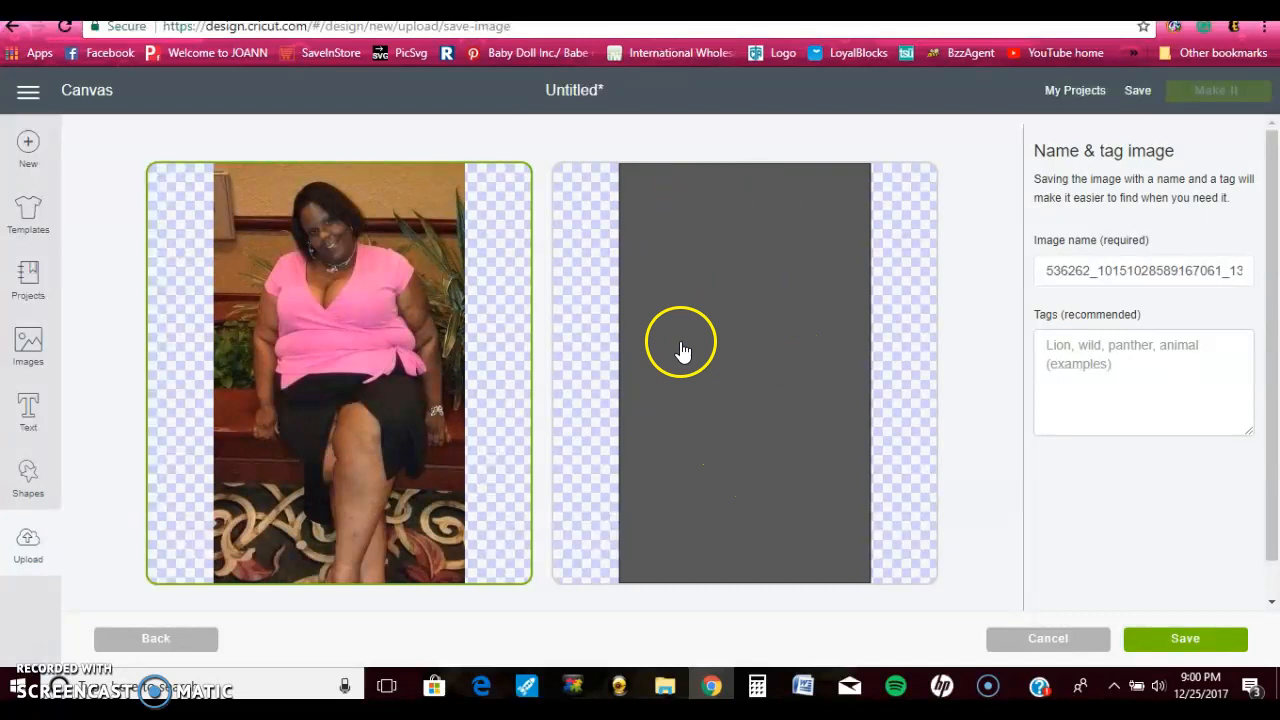
mouse_move(633, 461)
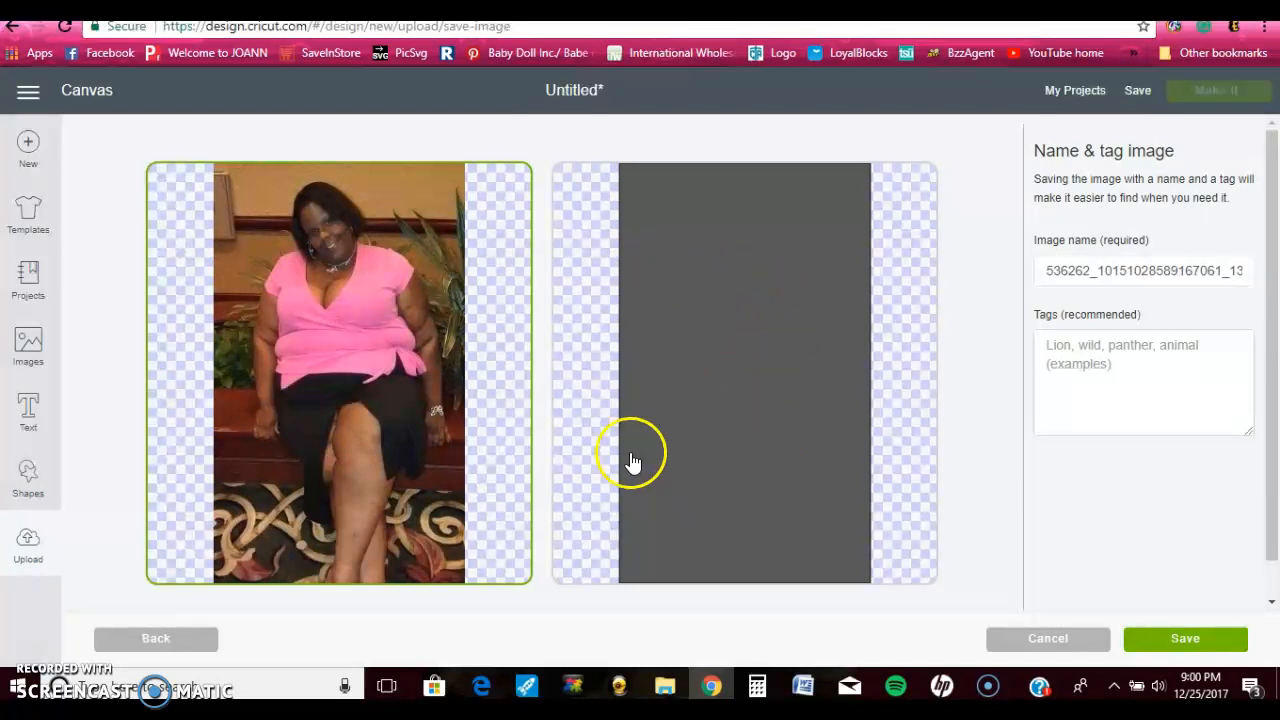
mouse_move(705, 195)
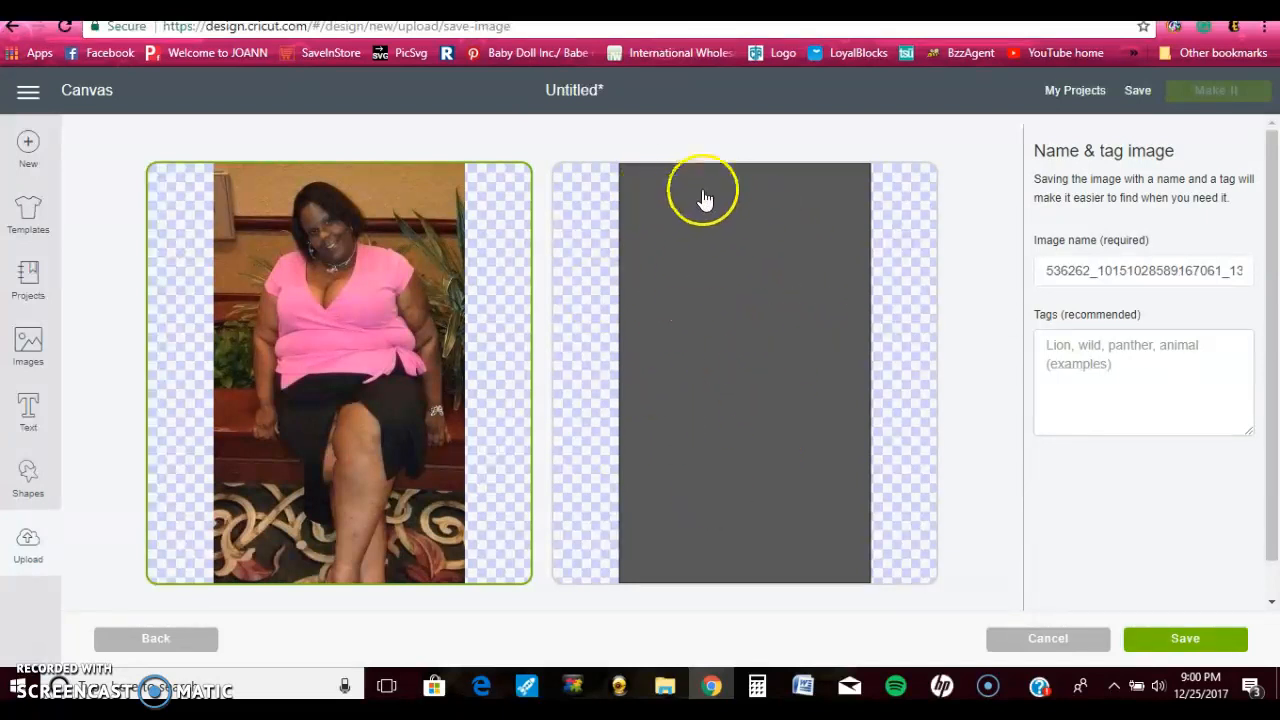
mouse_move(484, 495)
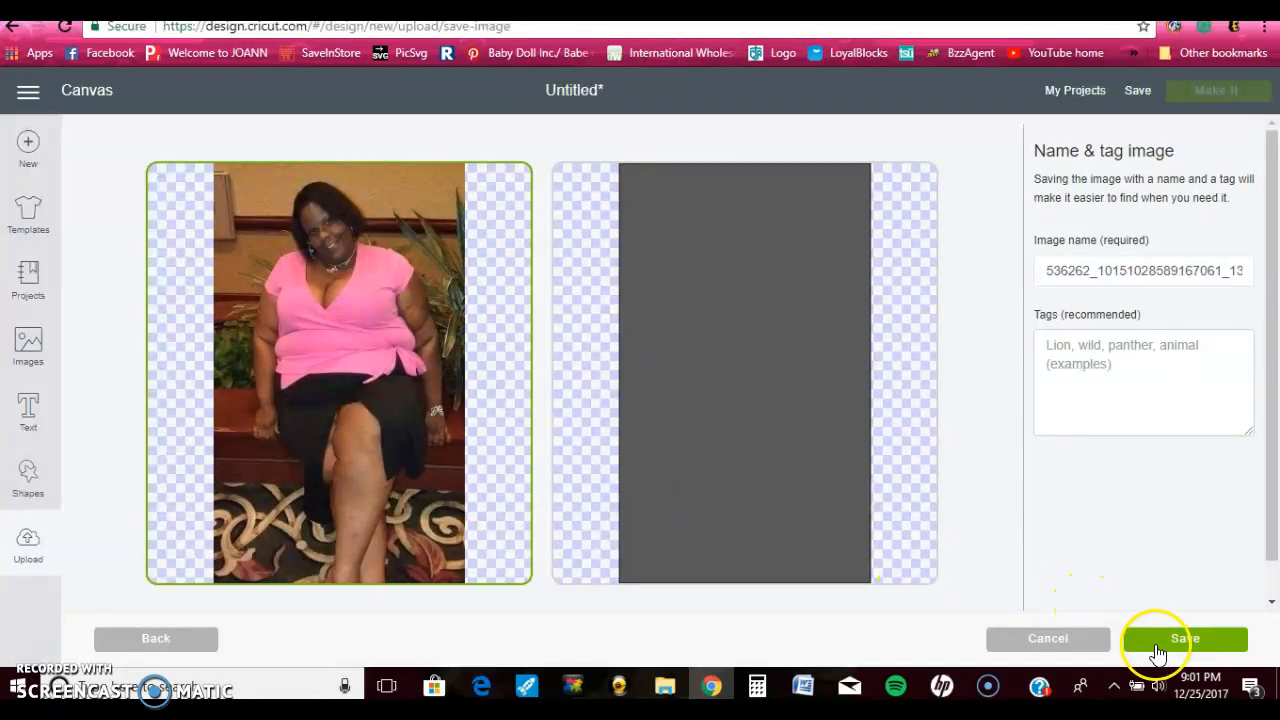
- Keep the default image name and save the photo as a print-then-cut image
click(1185, 638)
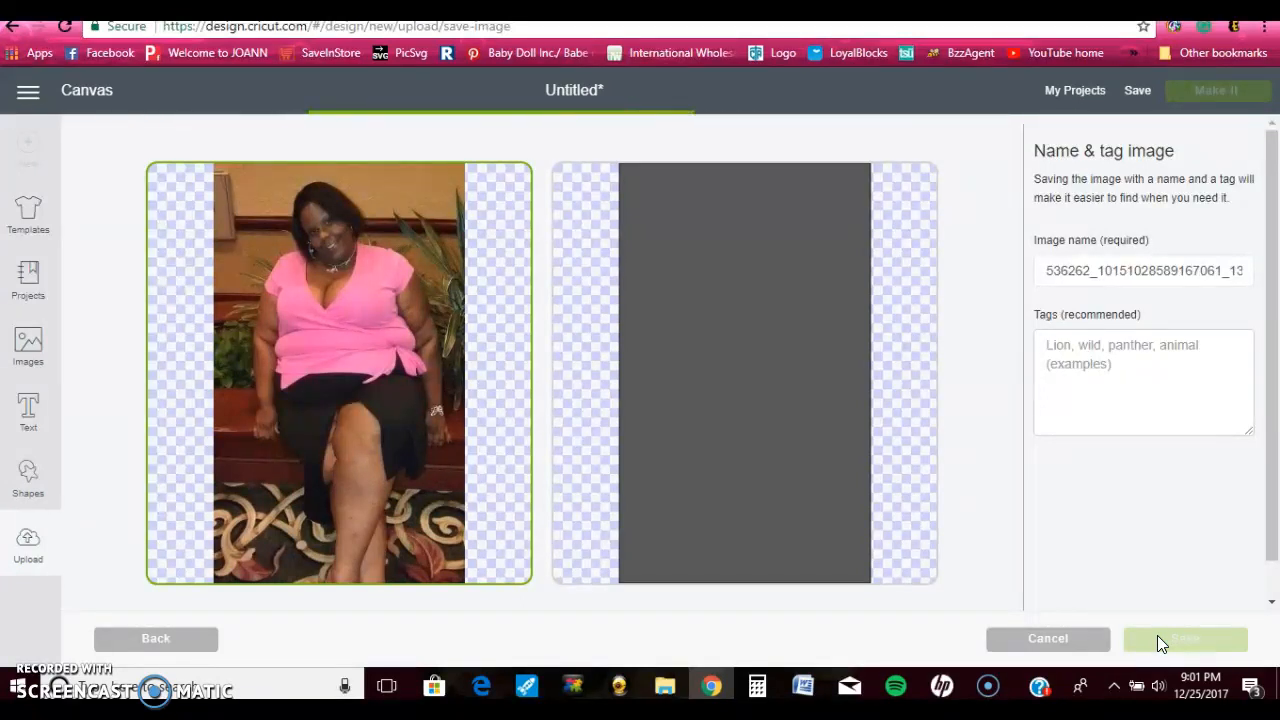
click(1185, 638)
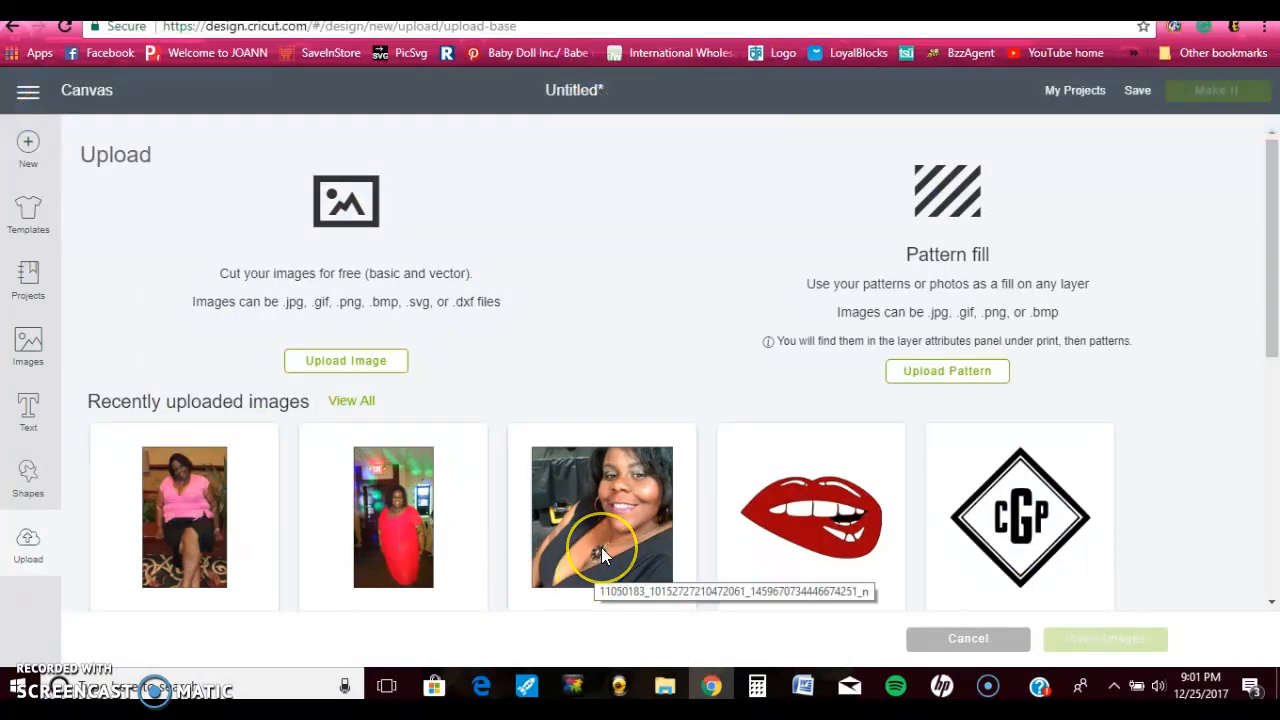
- Insert the pink-top photo from Recently uploaded images onto the canvas
click(184, 516)
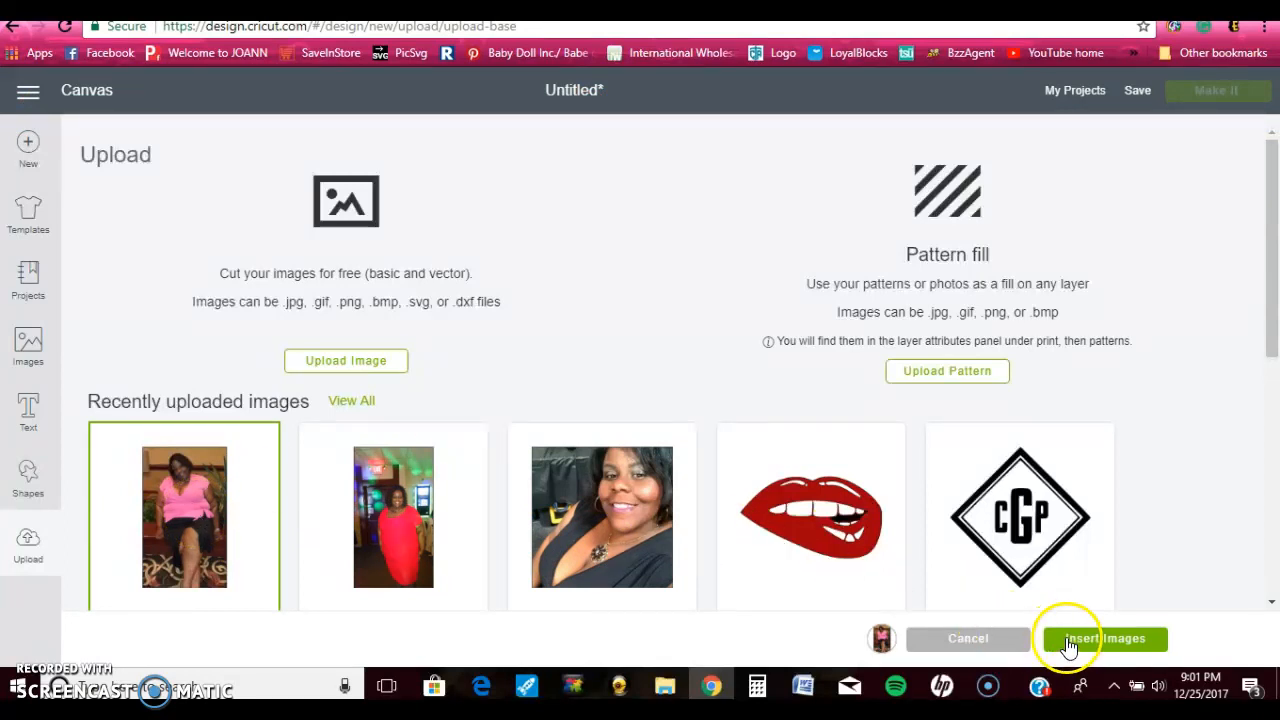
click(1100, 638)
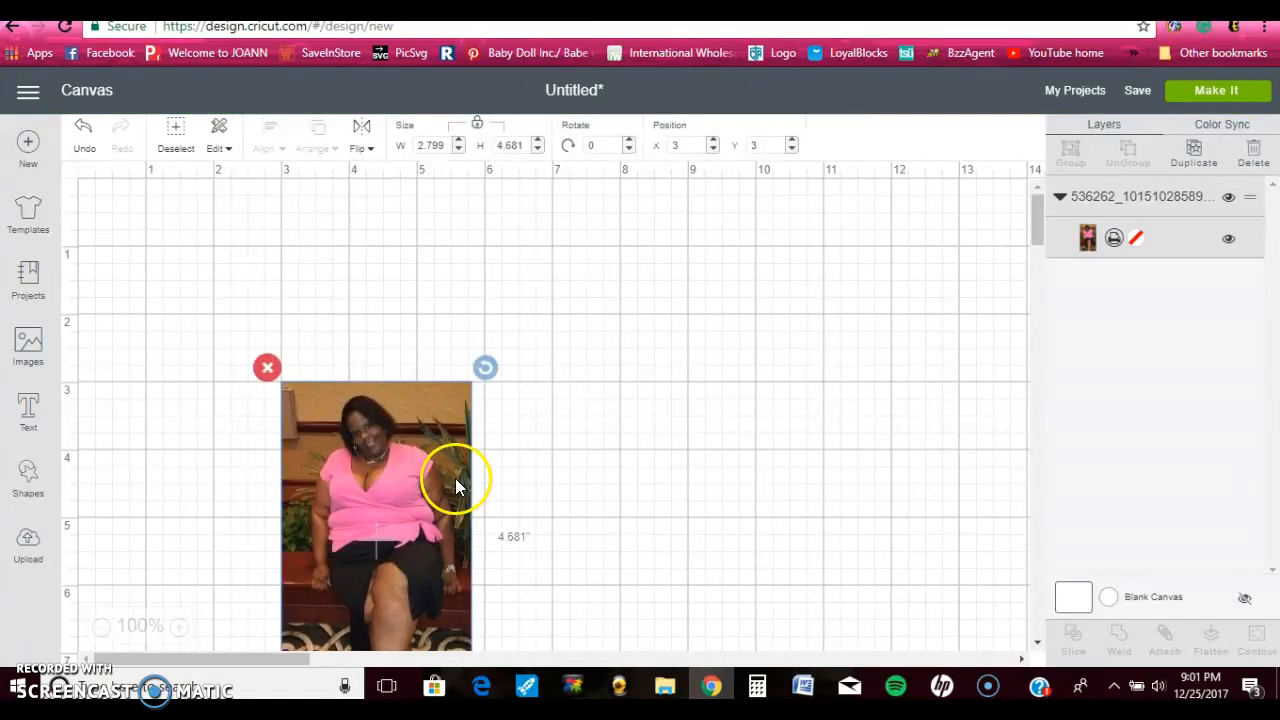
- Drag the photo to the canvas's upper-left area and proceed with Make It
drag(455, 485, 280, 378)
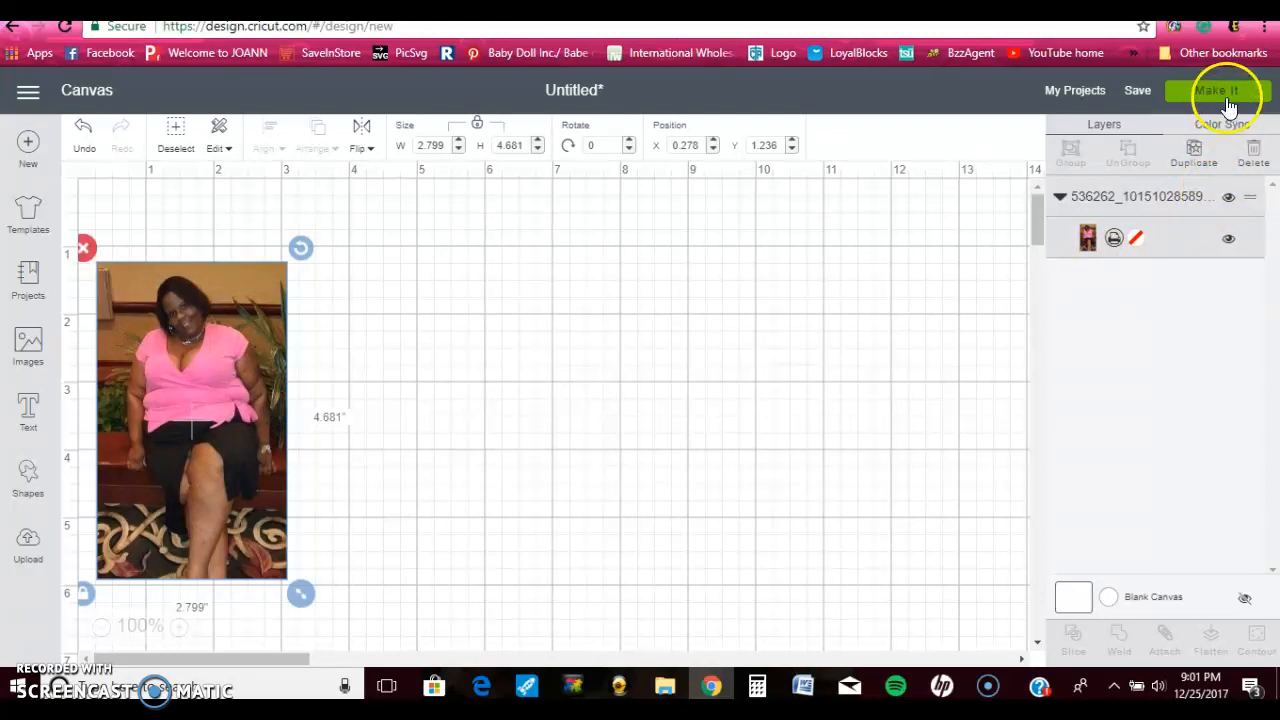
click(1217, 90)
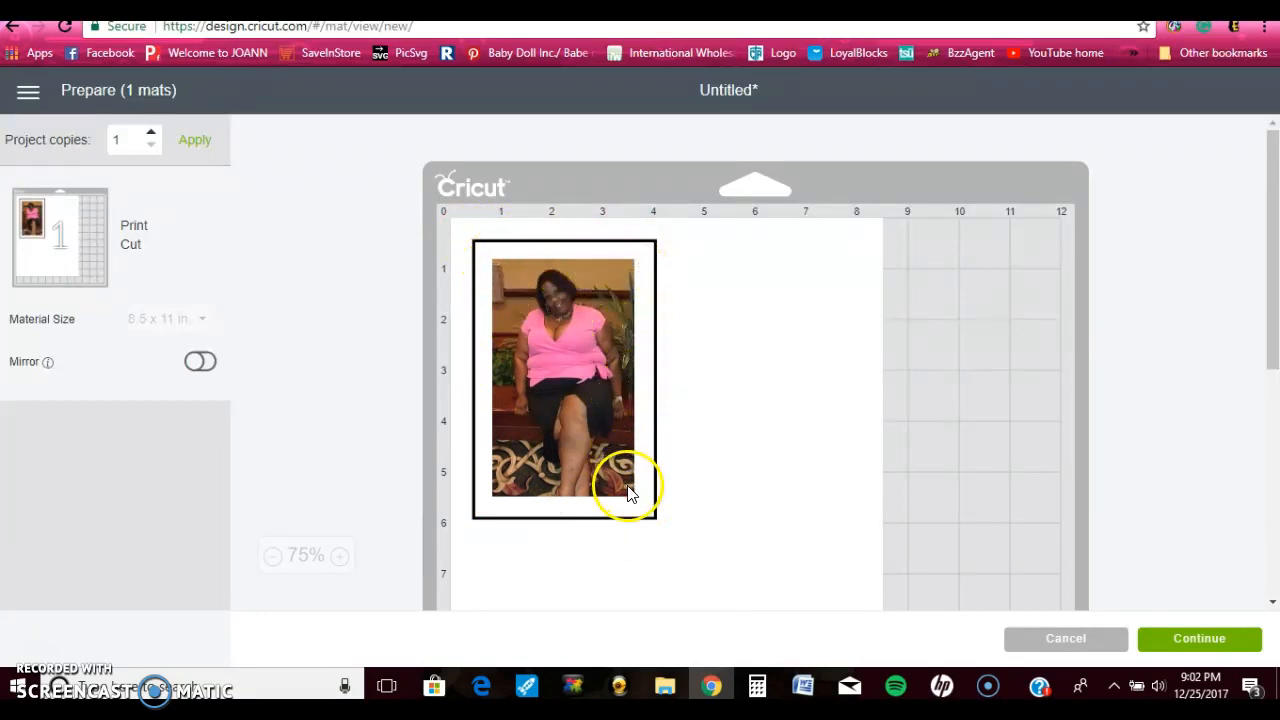
mouse_move(1138, 497)
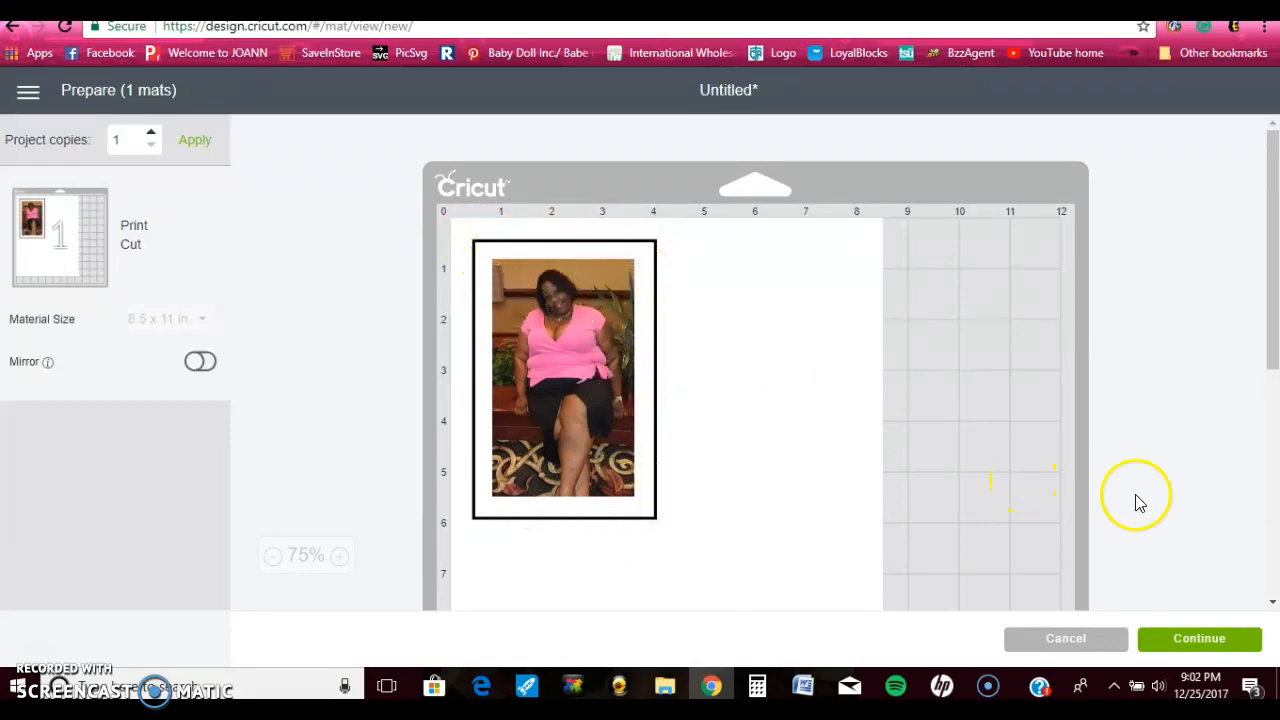
- Continue past the mat preview and mark the print step as already printed
click(1199, 638)
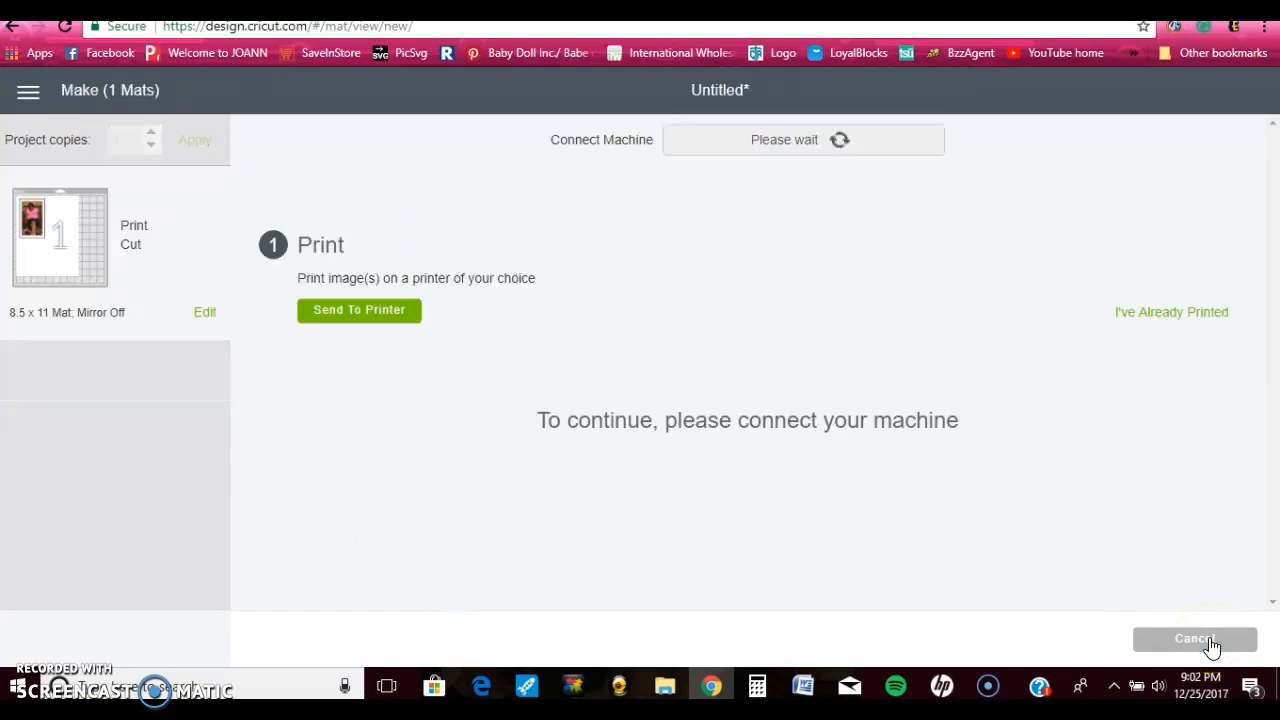
mouse_move(477, 278)
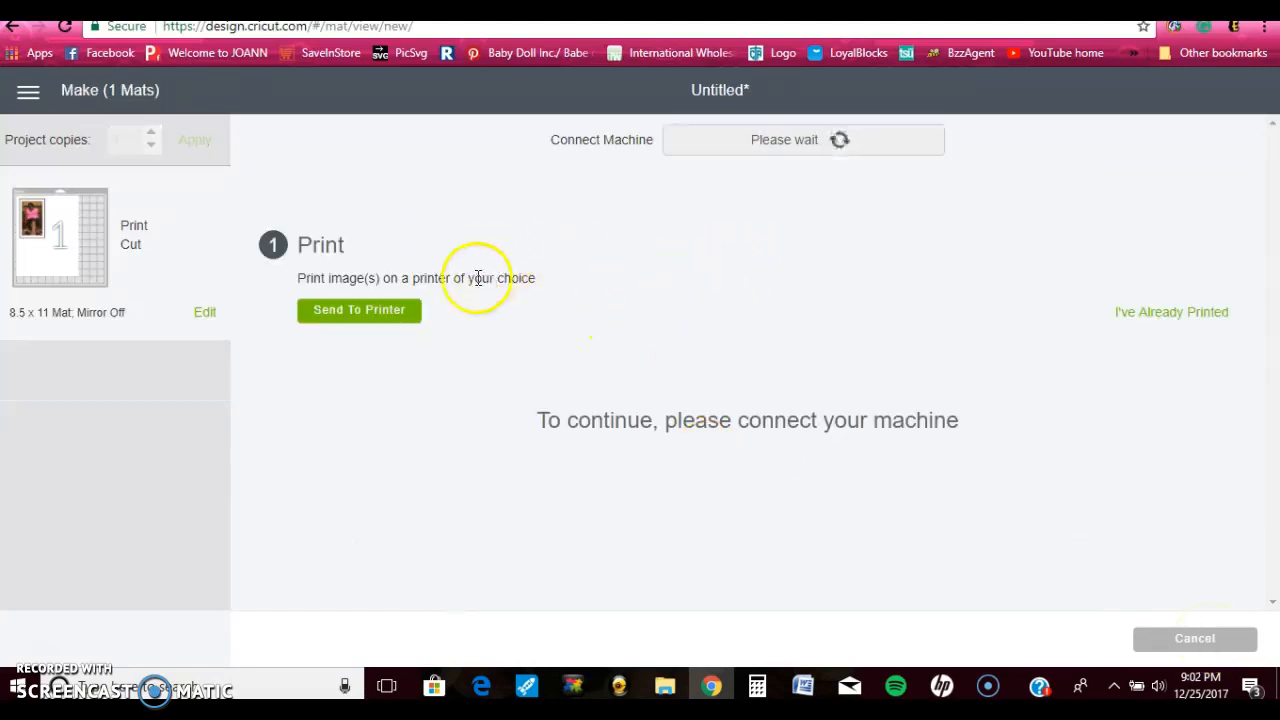
mouse_move(1135, 315)
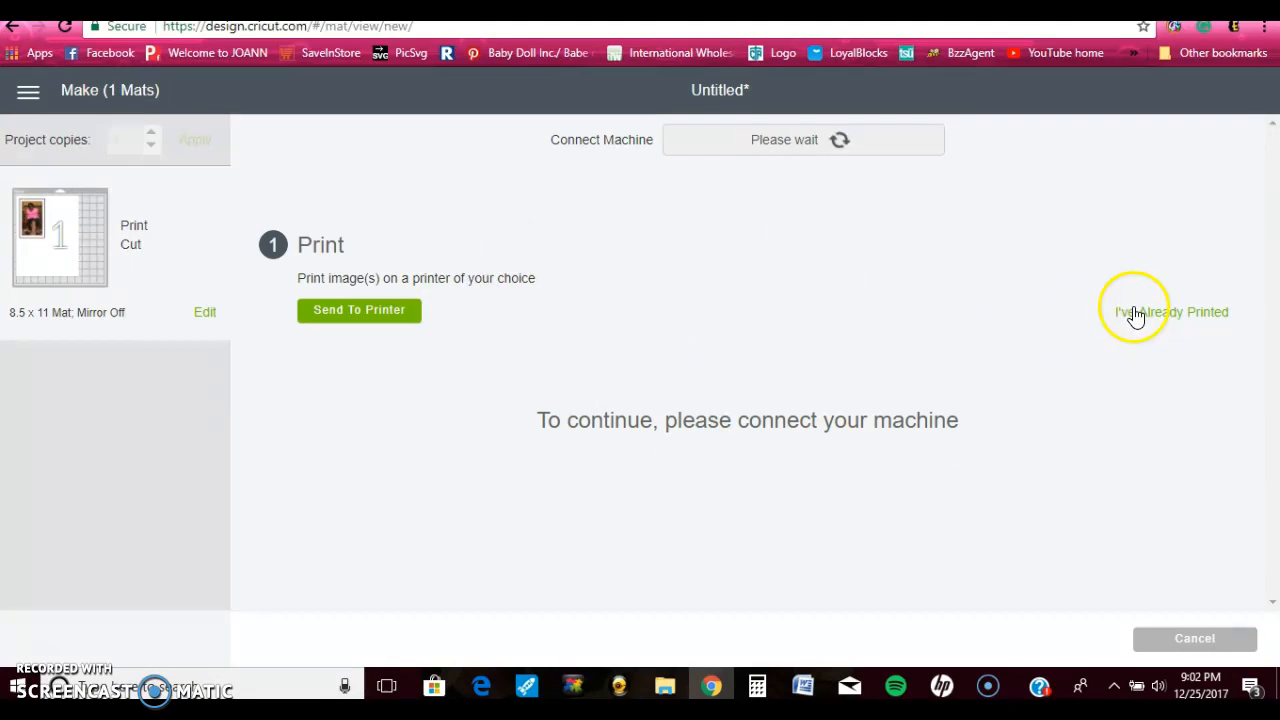
click(1170, 311)
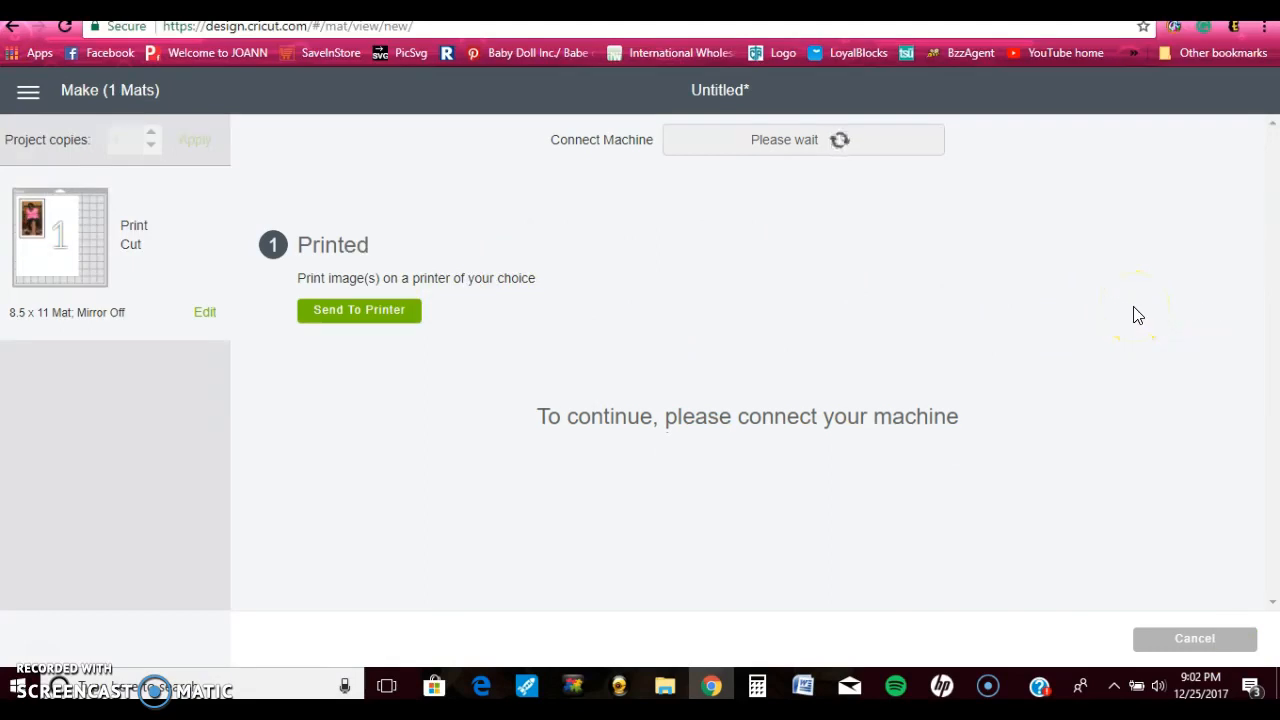
mouse_move(958, 463)
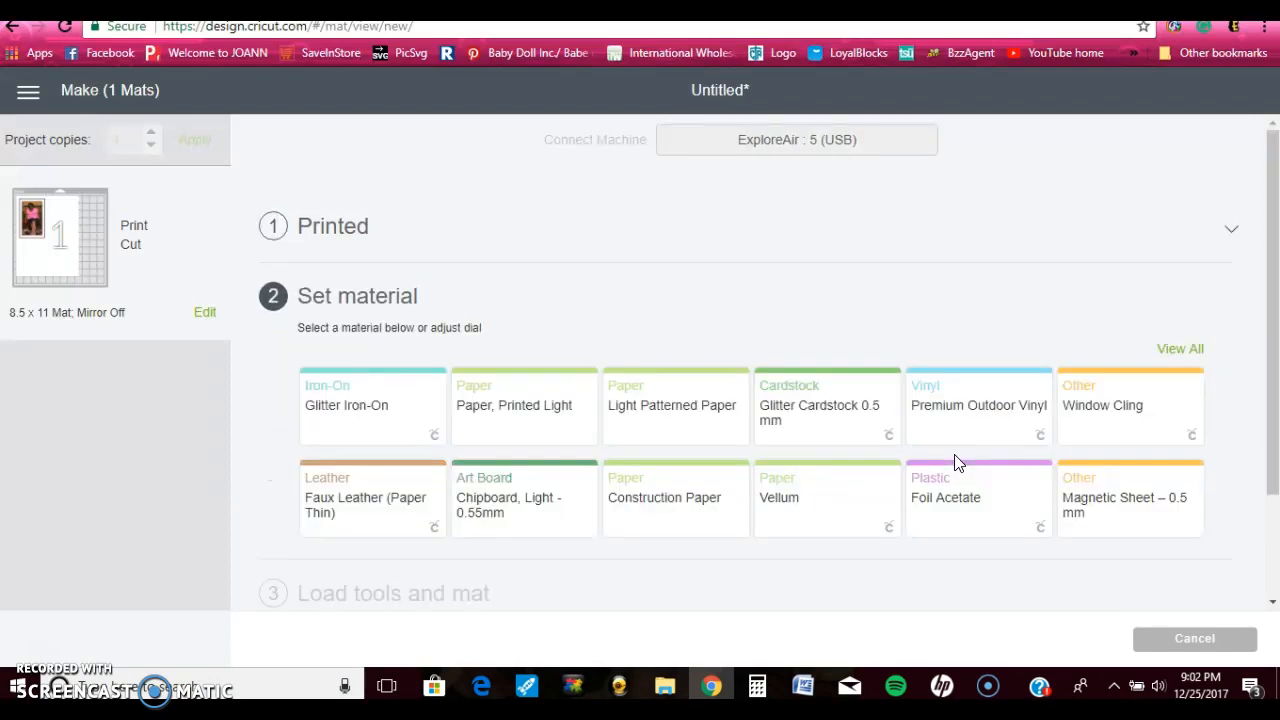
mouse_move(1180, 349)
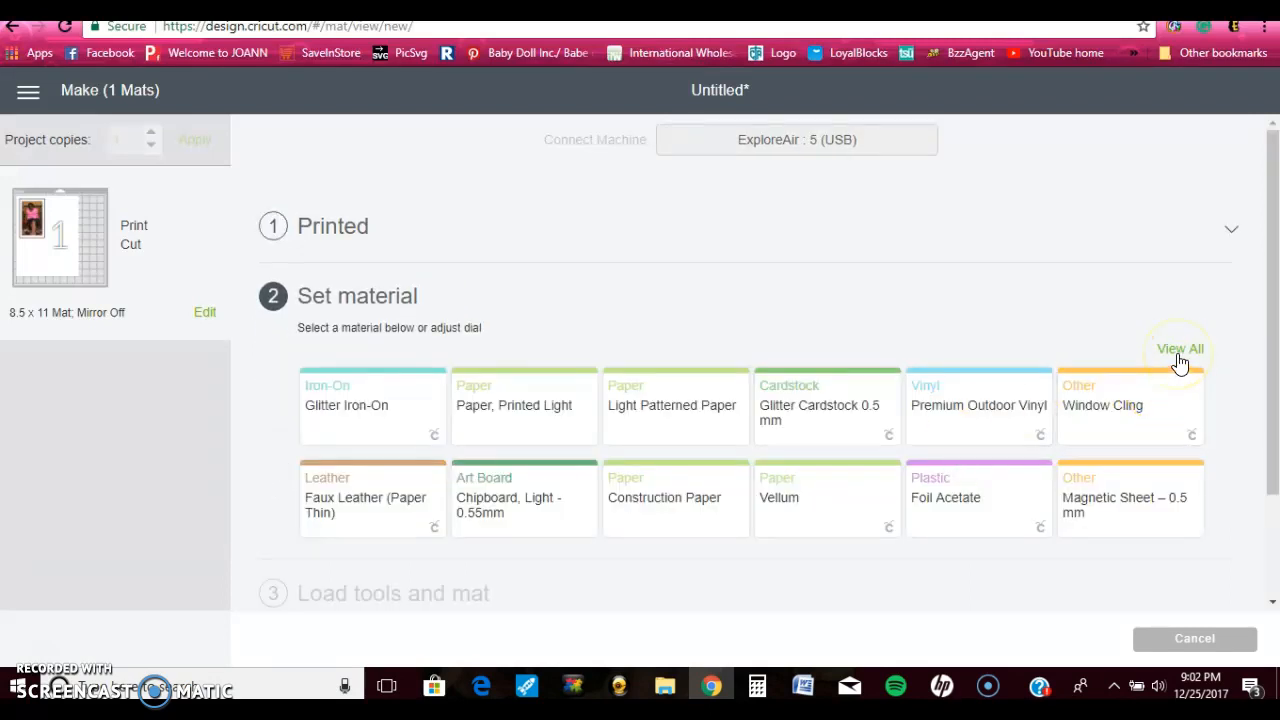
- Choose Printable Vinyl from the full materials list and preview the mat
click(1180, 348)
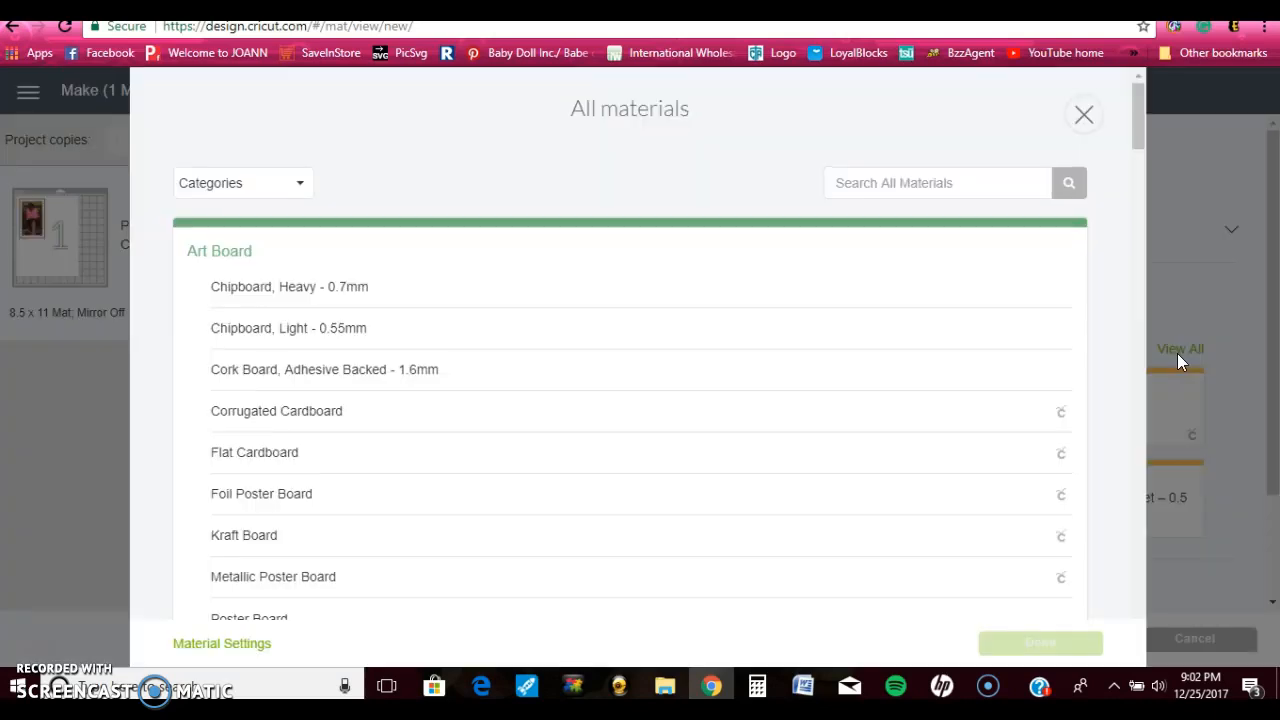
scroll(down, 3)
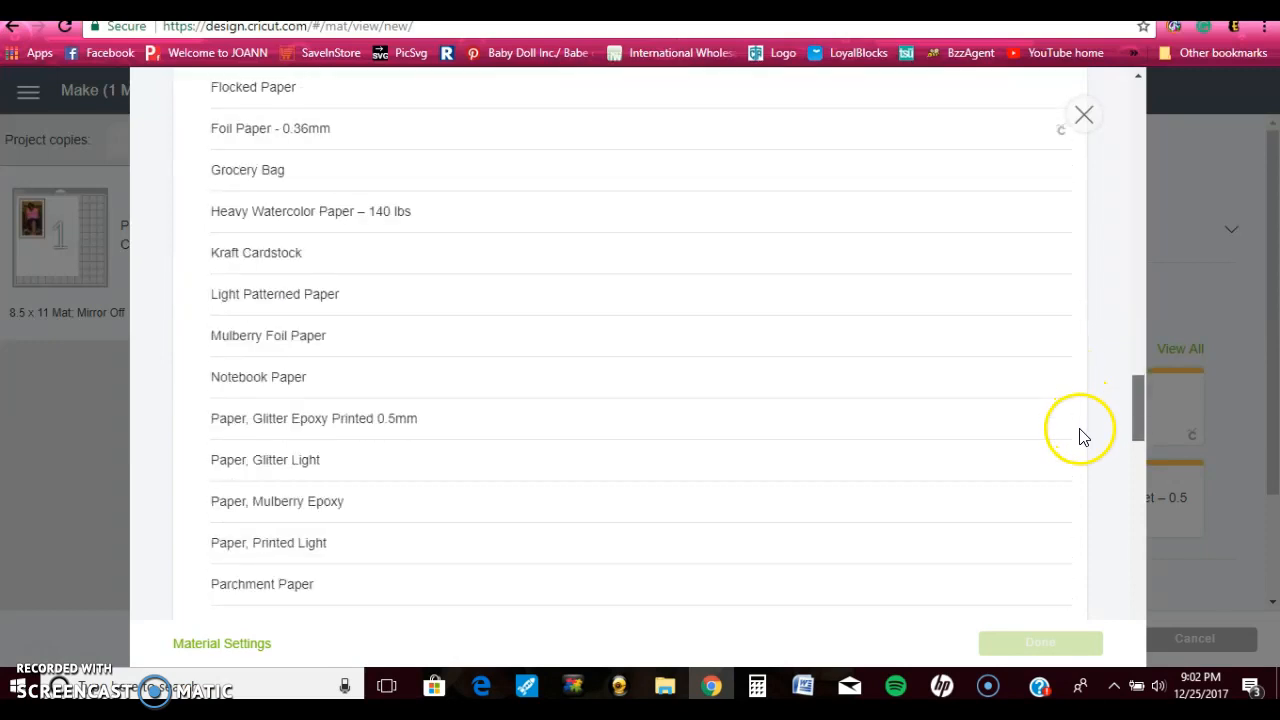
scroll(down, 3)
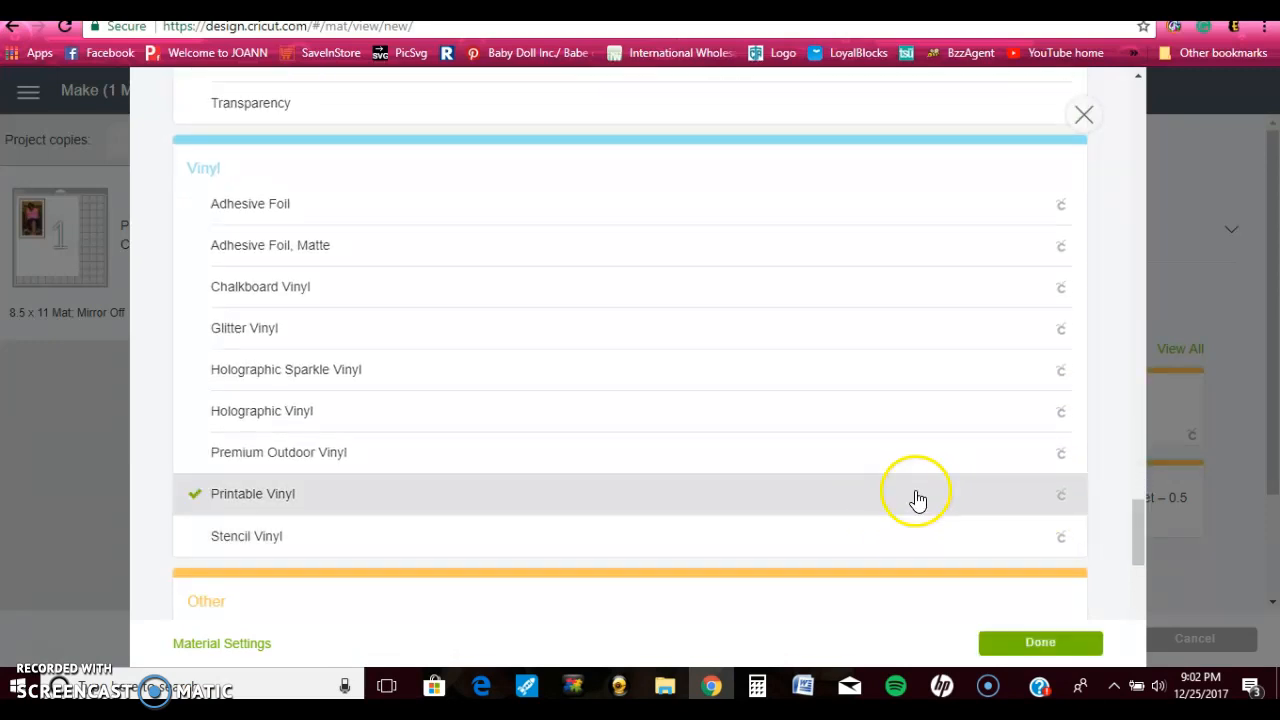
click(1040, 642)
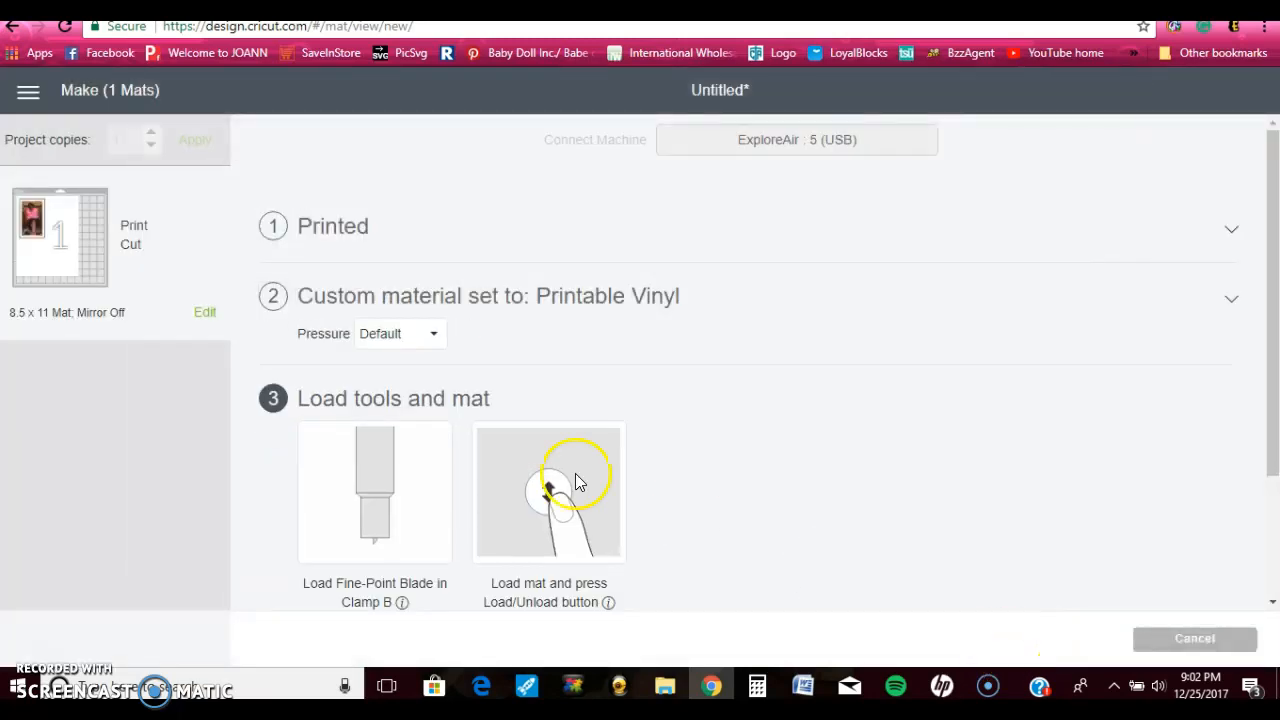
click(60, 235)
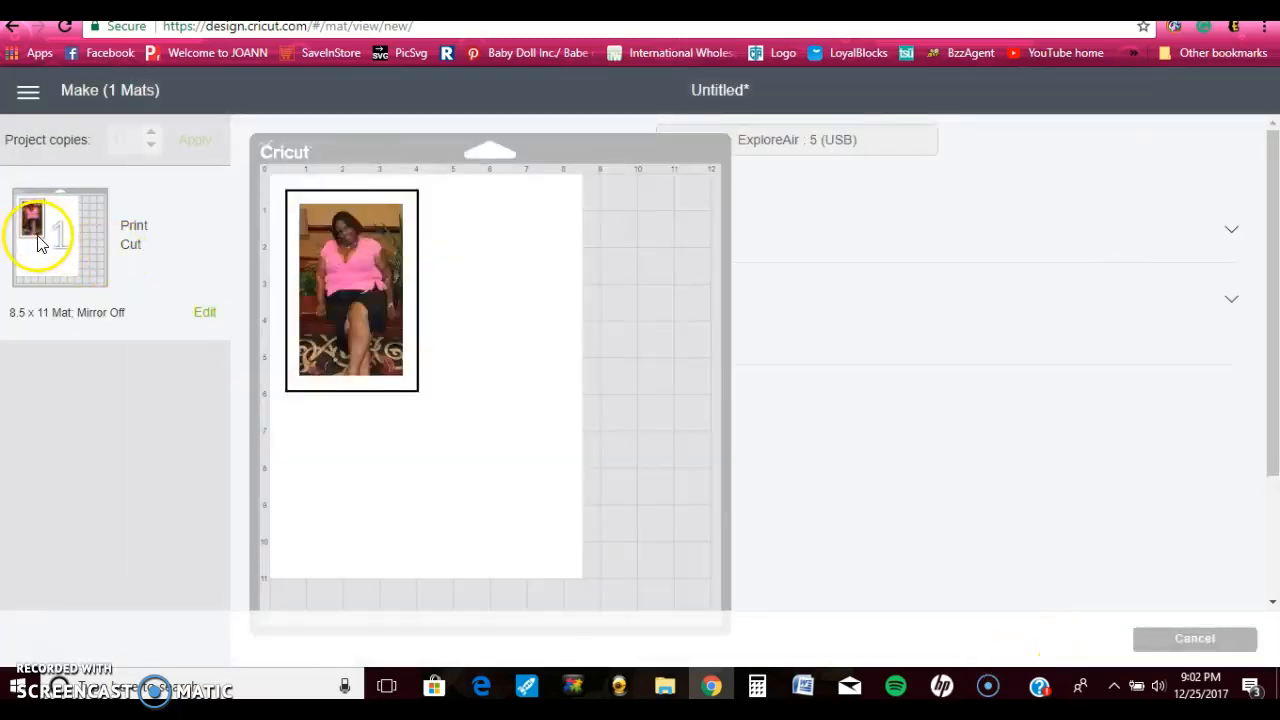